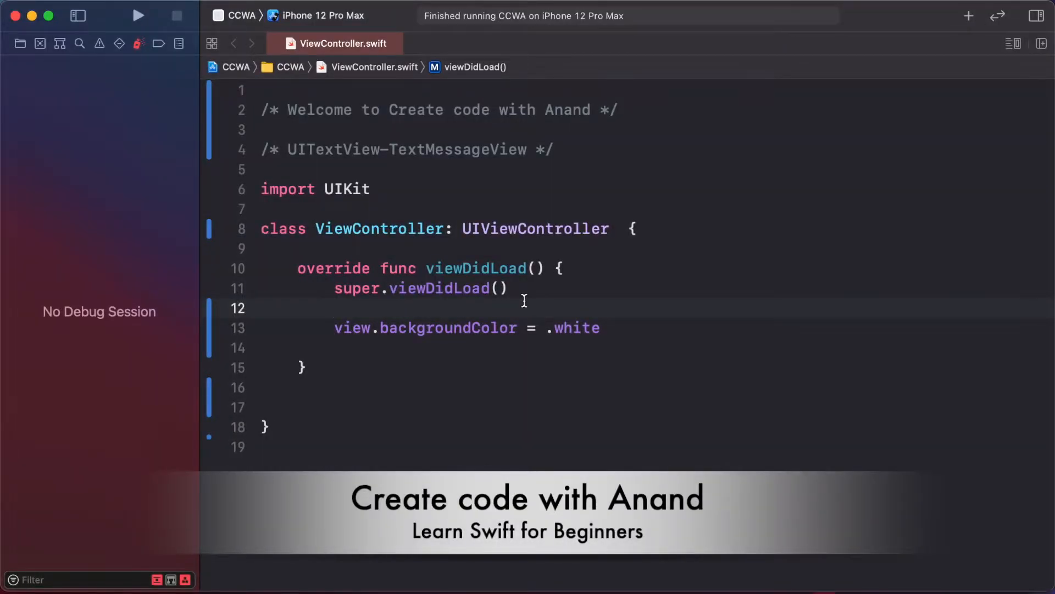
# Below the backgroundColor line, start declaring let tv as a UITextView
pyautogui.click(335, 307)
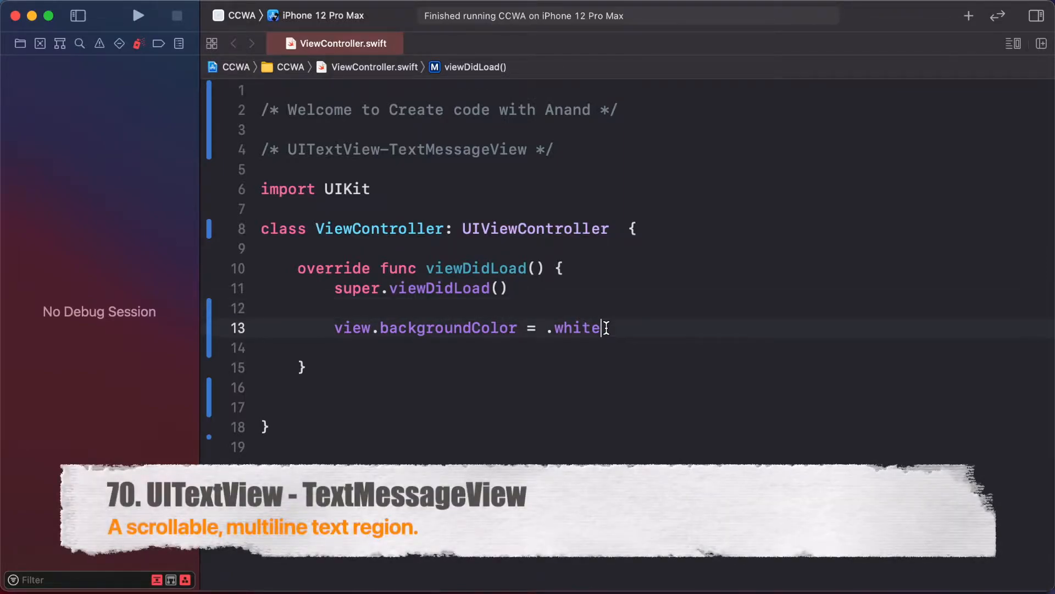
pyautogui.press('enter')
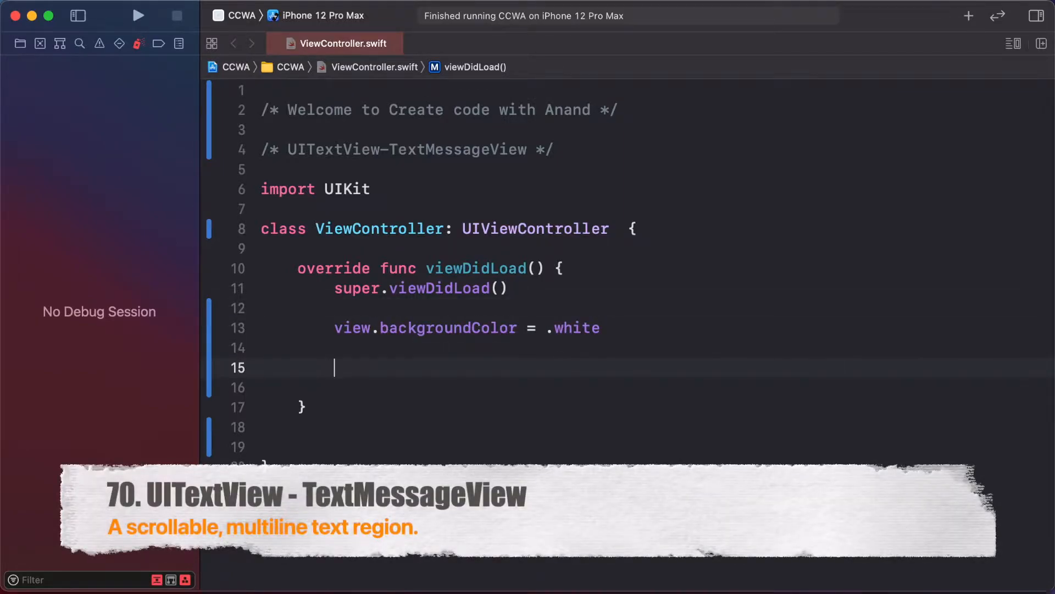
pyautogui.write('let')
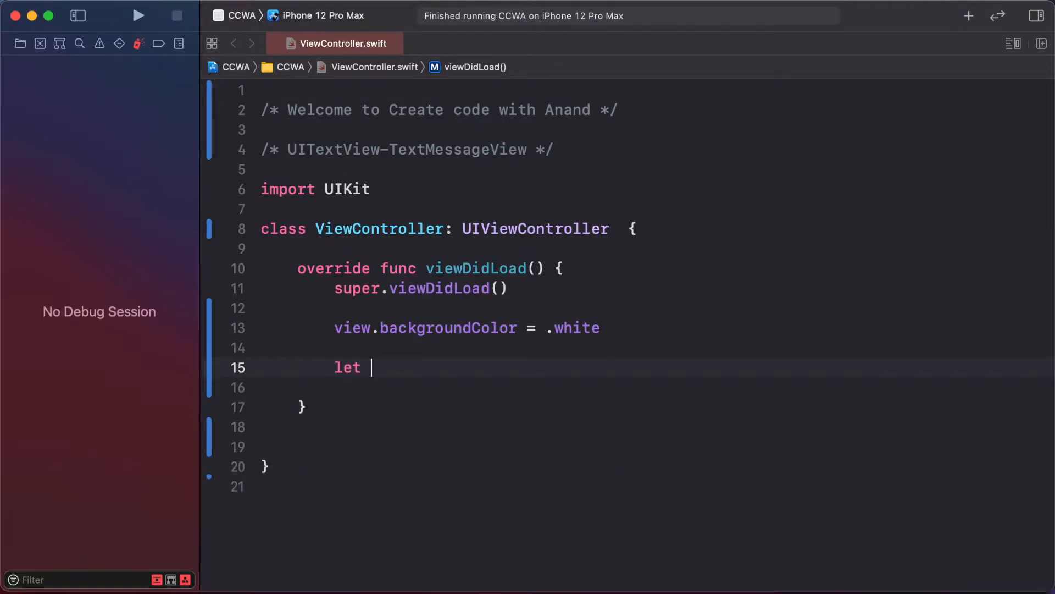
pyautogui.write('tv = UITextView(frame: CGRect(x: CGFloat, y: CGFloat, width: CGFloat, height: CGFloat')
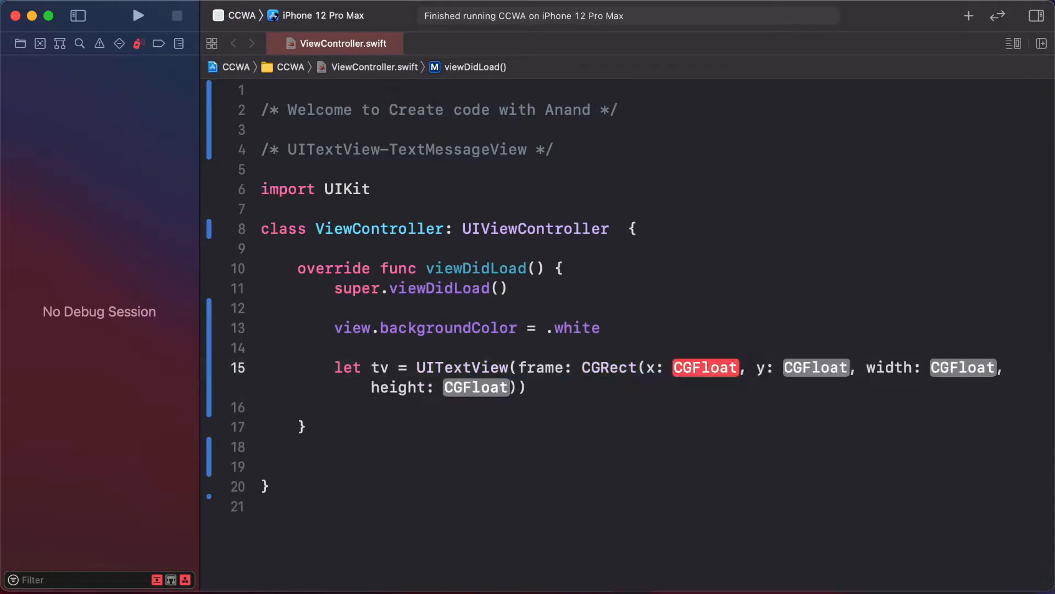
# Give the text view frame x 40, y 100, width 350, height 50 and begin a tv. line
pyautogui.write('40')
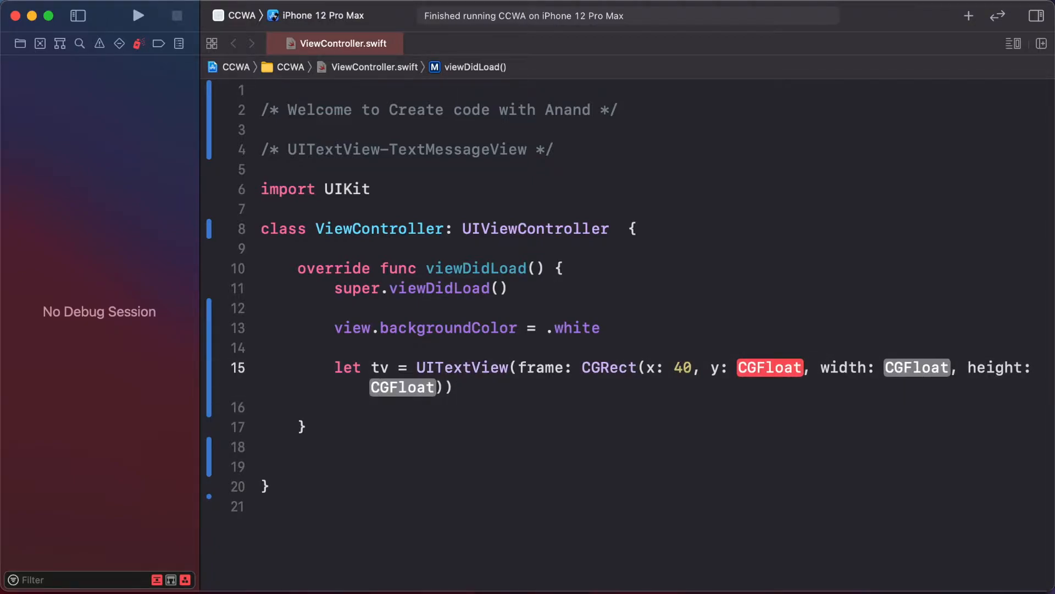
pyautogui.write('100')
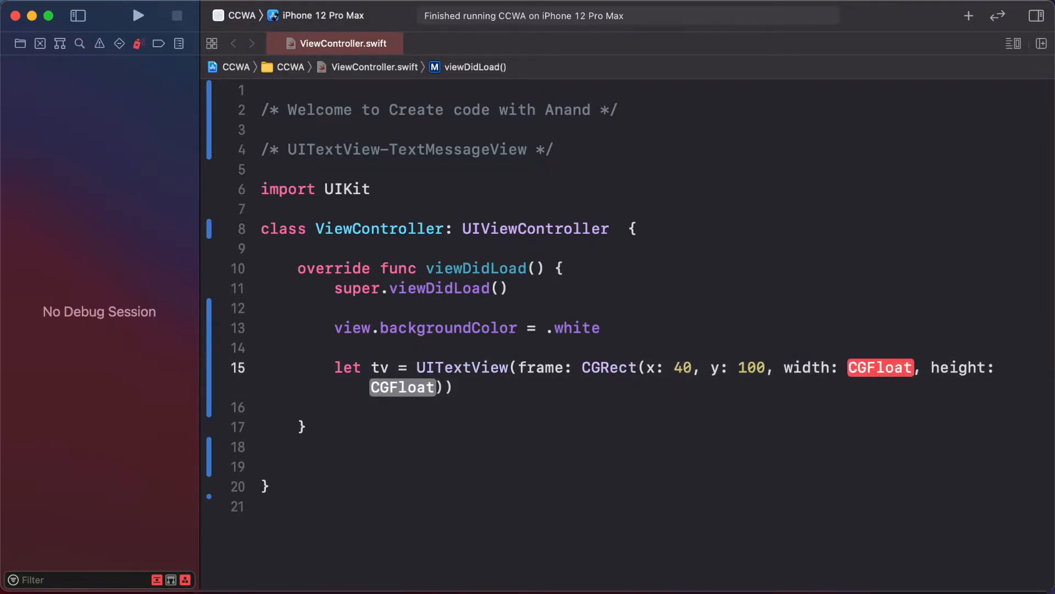
pyautogui.write('350')
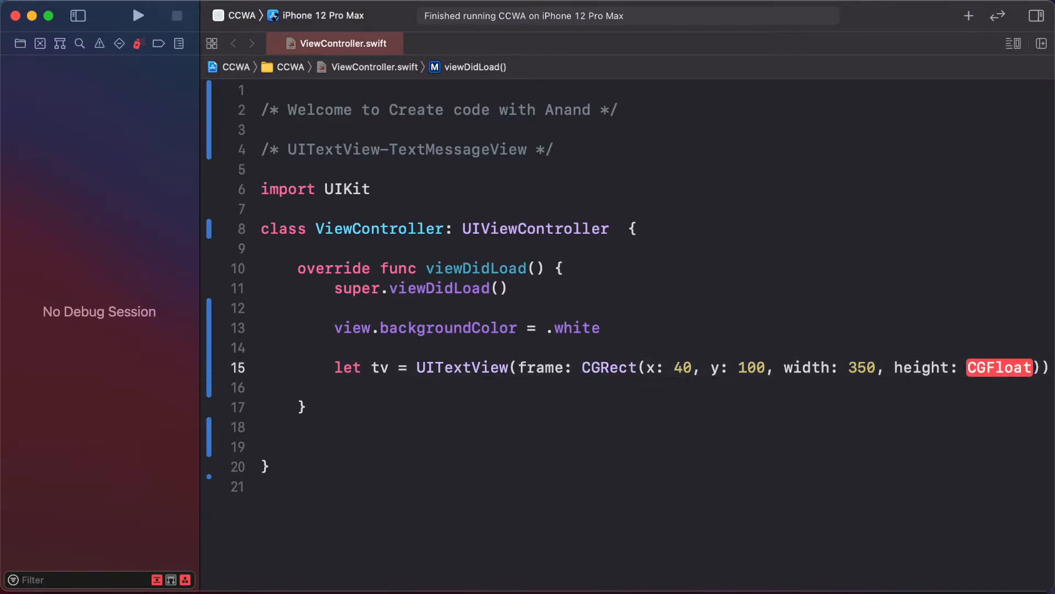
pyautogui.write('50')
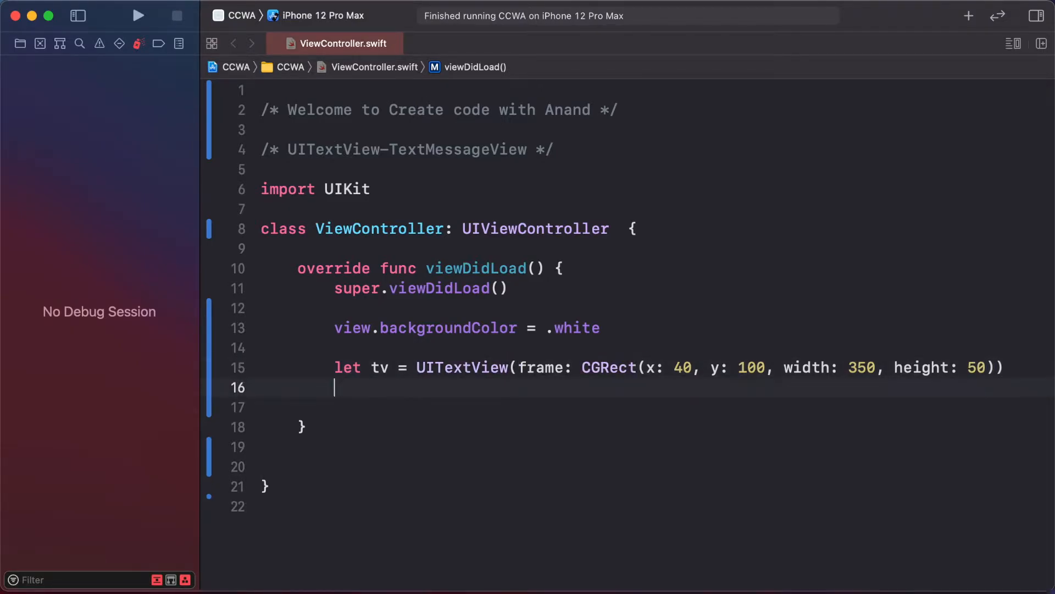
pyautogui.write('tv.')
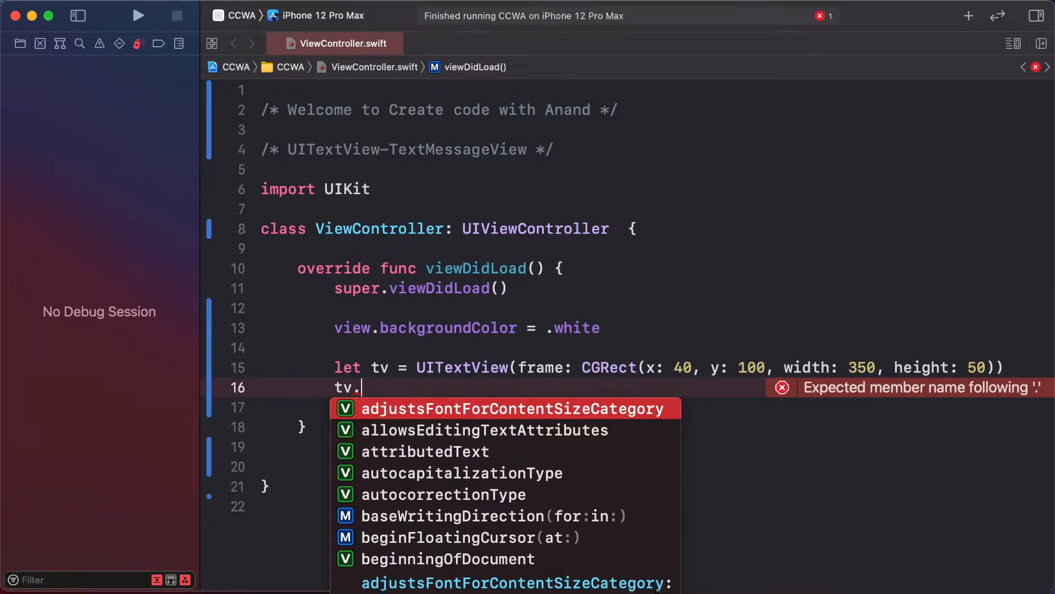
# Add the text view as a subview and set its layer border colour to UIColor.black.cgColor
pyautogui.press('escape')
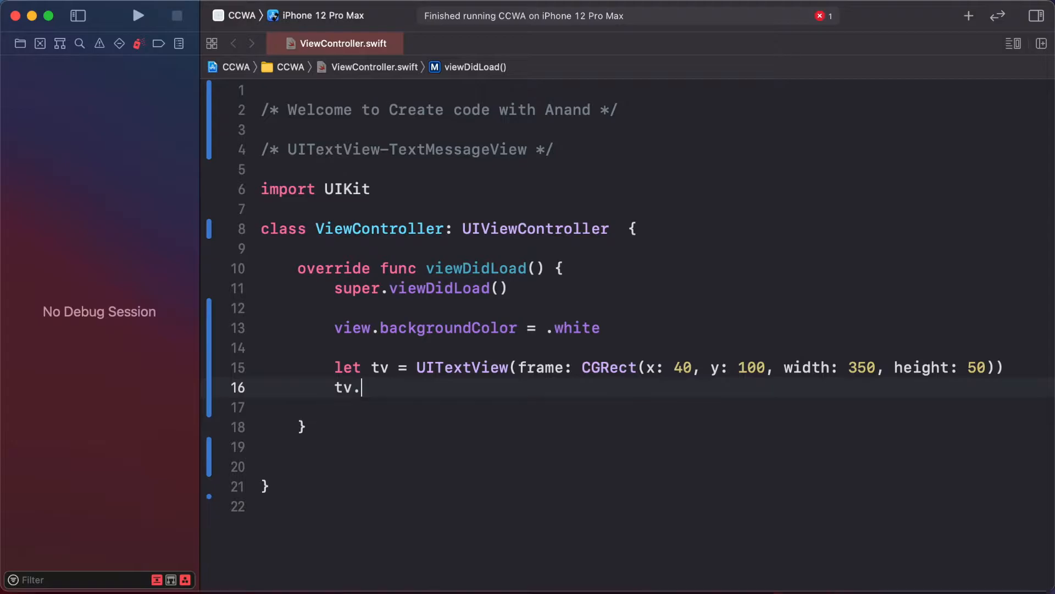
pyautogui.write('view.addSubview(tv')
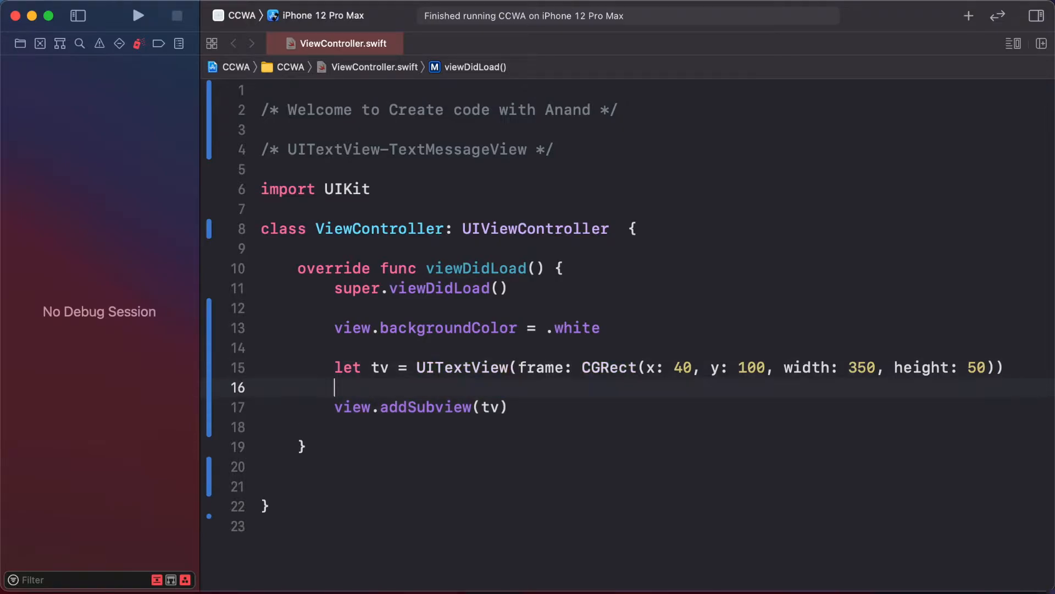
pyautogui.write('tv.layer.borderColor')
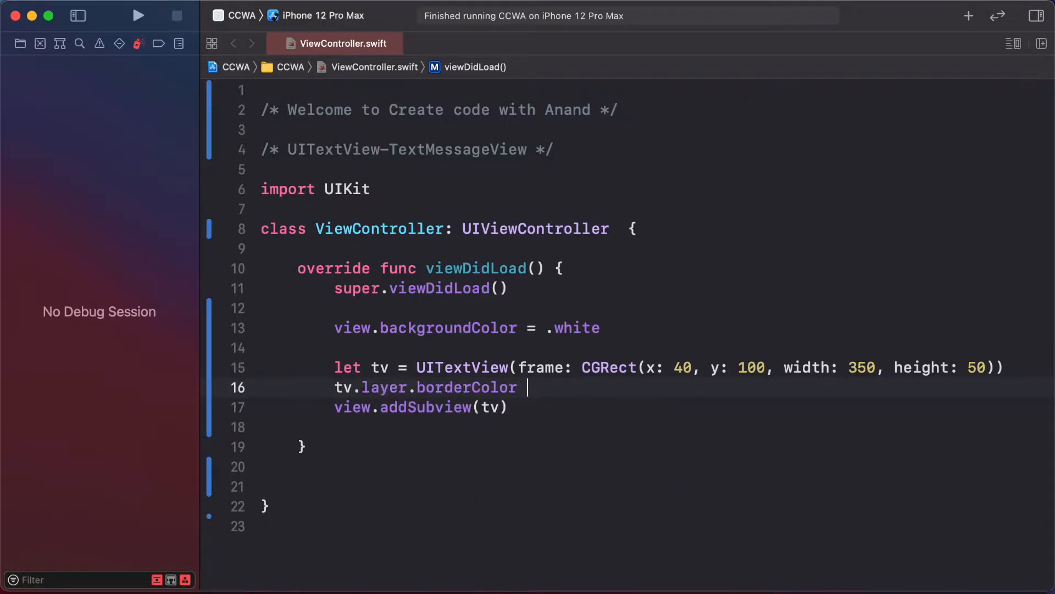
pyautogui.write('= UIColor.')
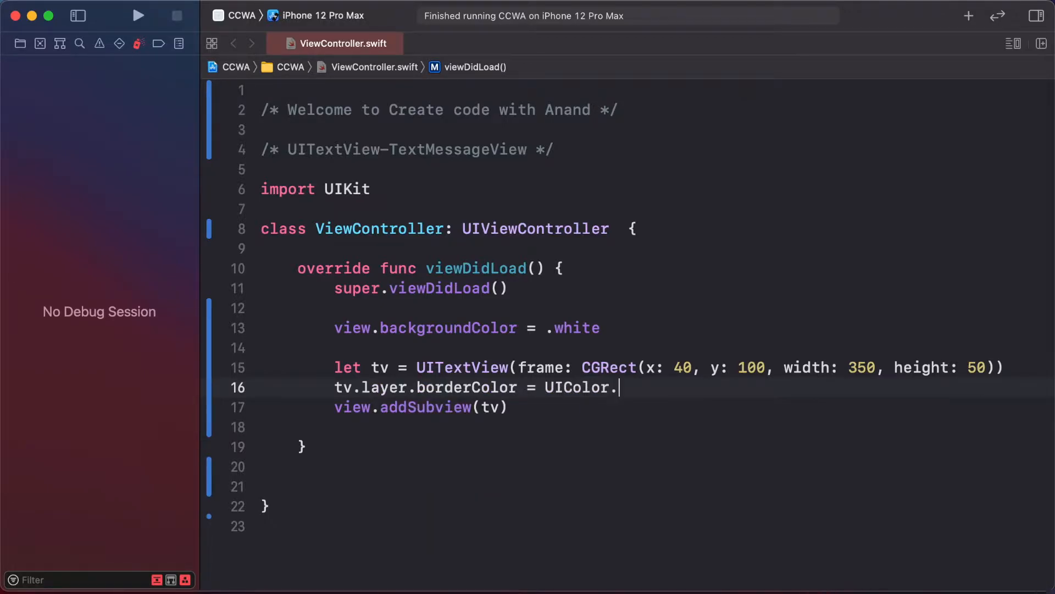
pyautogui.write('black.cgColor')
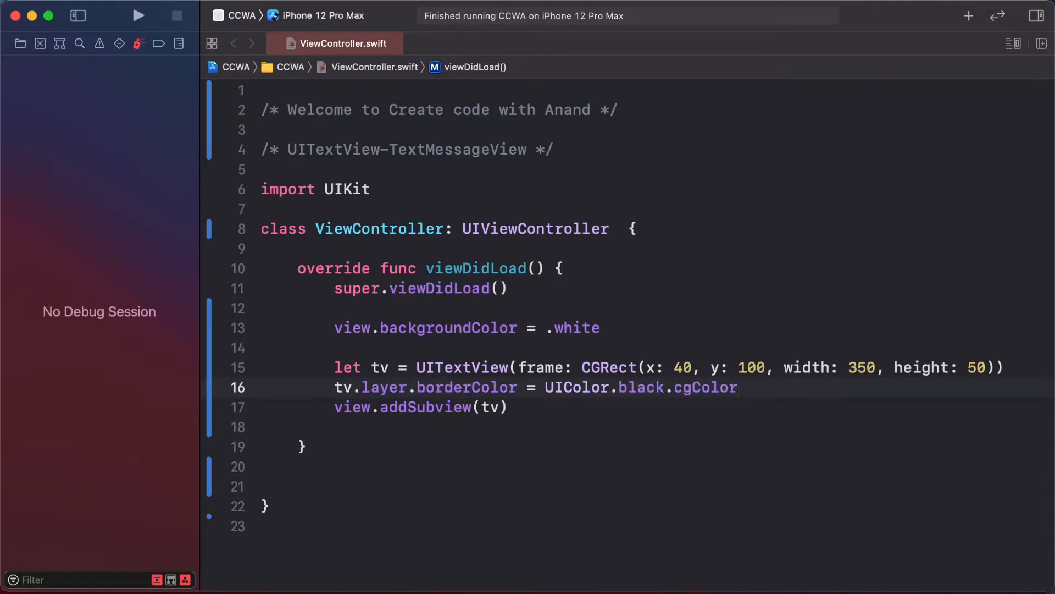
# Set the text view's layer borderWidth to 1
pyautogui.write('tv')
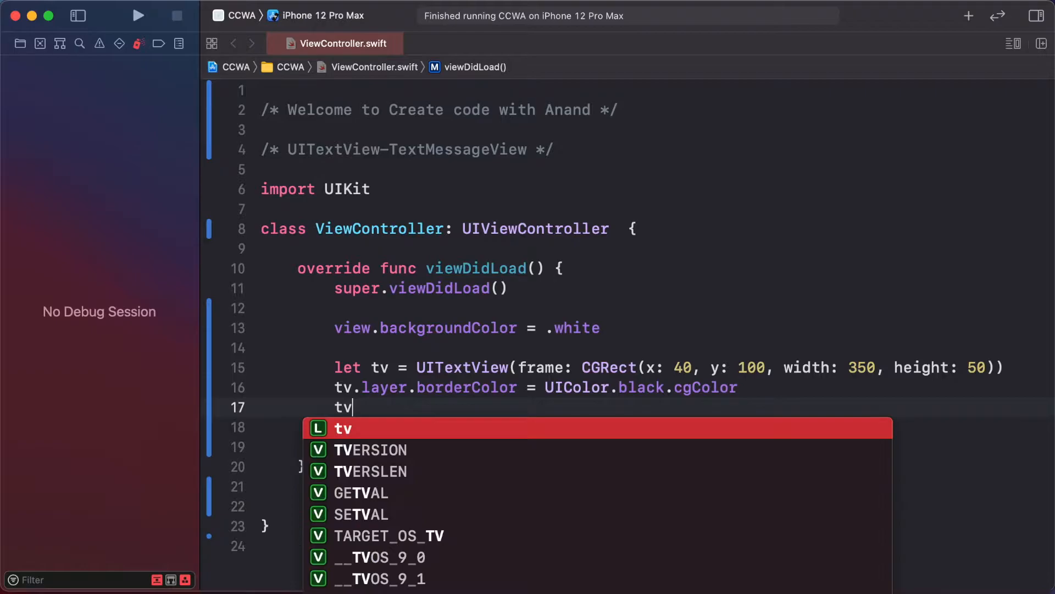
pyautogui.write('.layer.b')
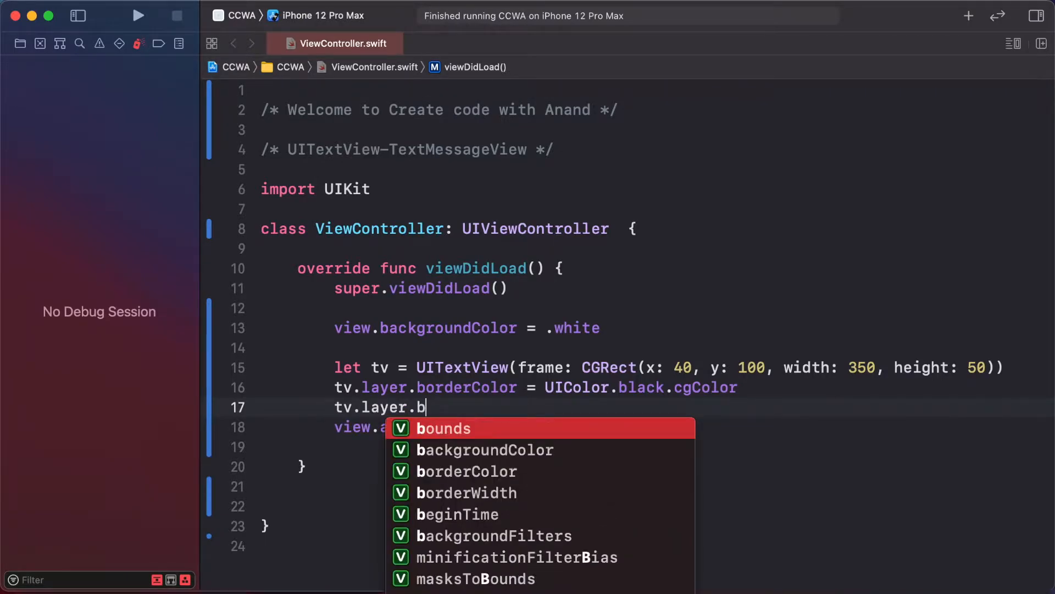
pyautogui.write('orderWidth = 1')
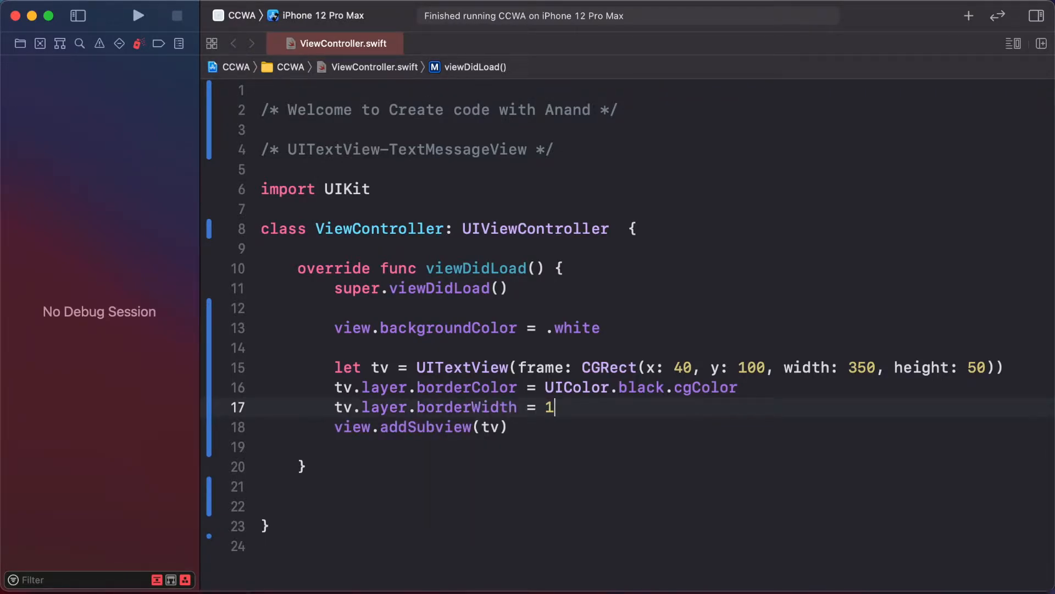
pyautogui.scroll(-3)
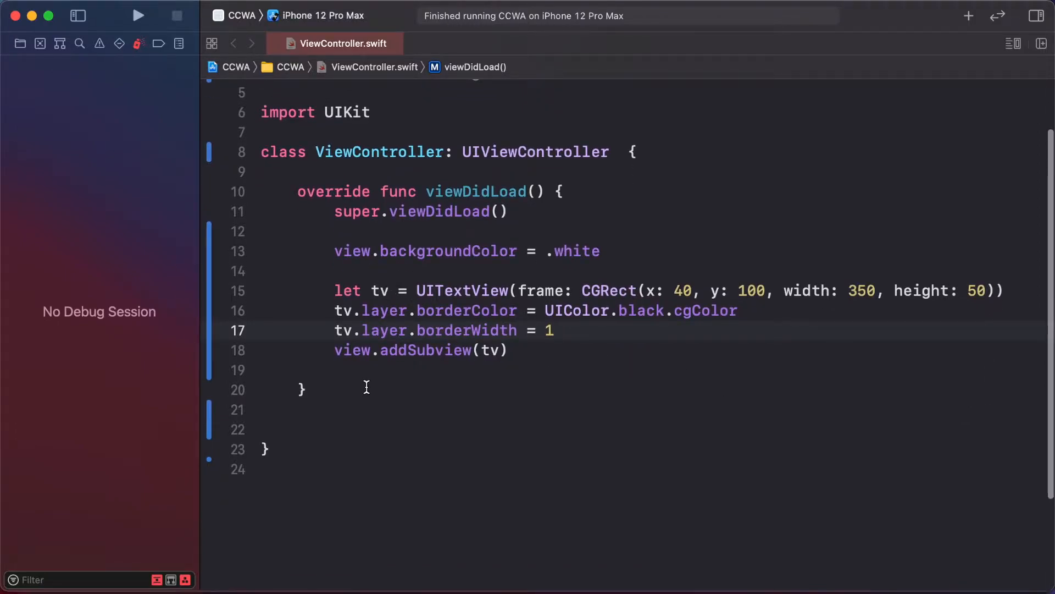
# Run the app in Simulator and type sample text into the bordered text box
pyautogui.click(139, 15)
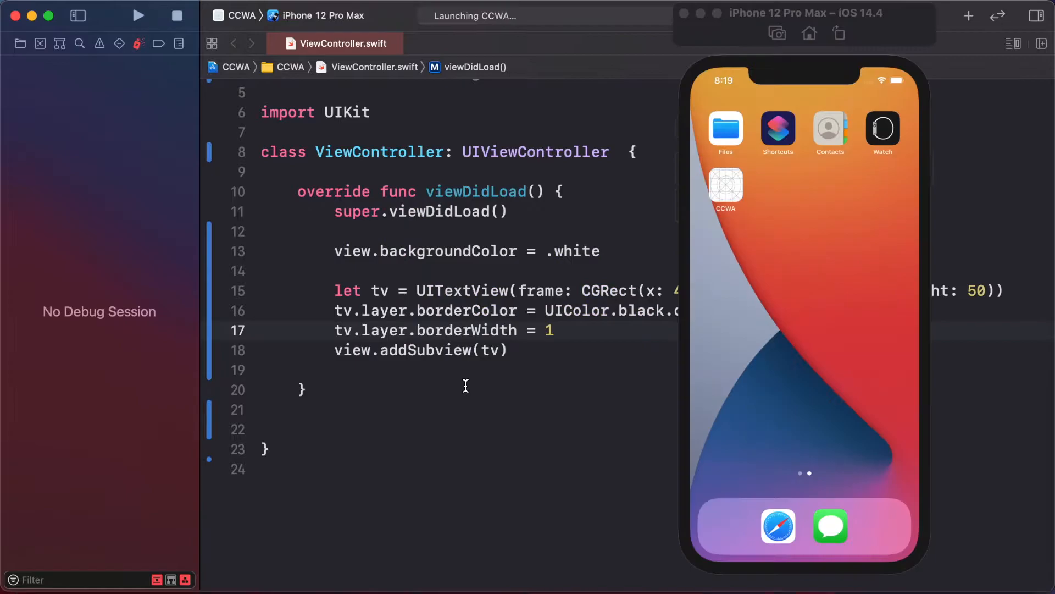
pyautogui.click(138, 15)
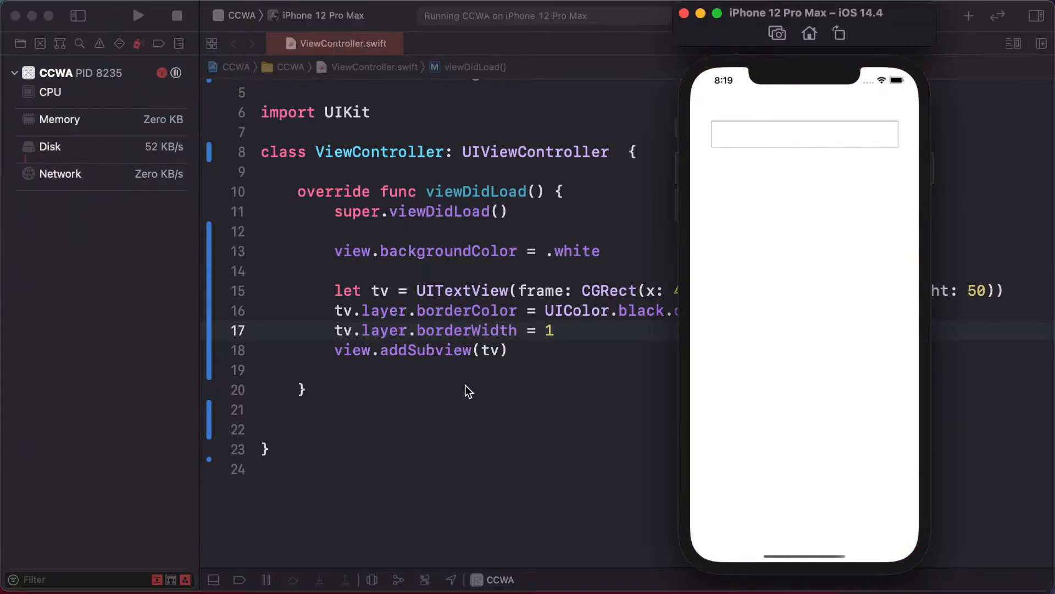
pyautogui.click(803, 133)
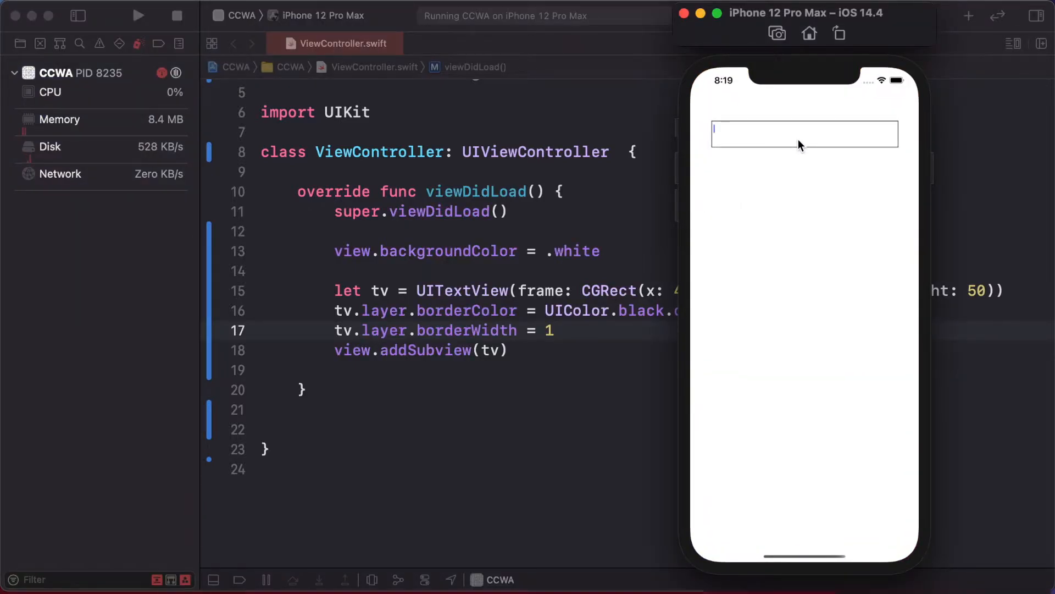
pyautogui.write('Ends bfbsdfsjsfs')
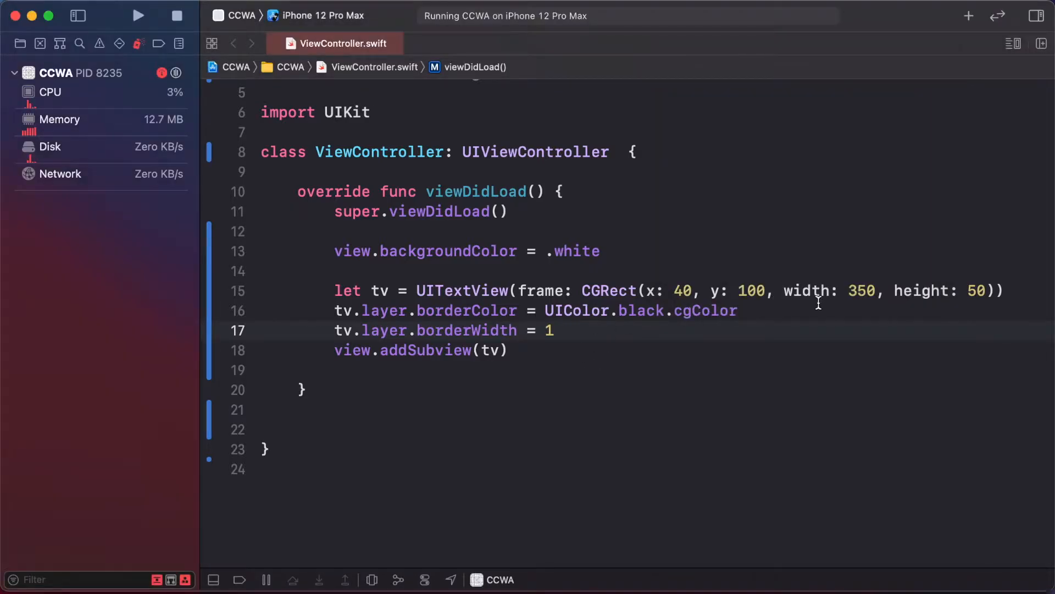
# Begin a tv.font = UIFont line and pick the system font from autocomplete
pyautogui.write('tv')
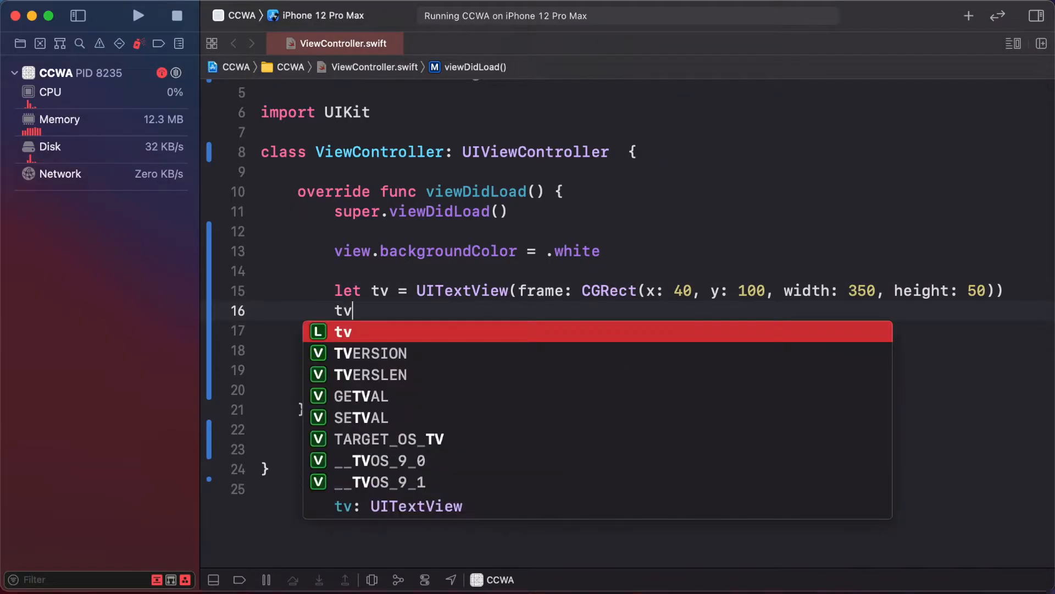
pyautogui.write('.font = UIFont.systemFont(ofSize: 1')
pyautogui.write('Sniff mfksjskjsdf sjfdfkjsfsh kick hsfk shfksfsjfskf s')
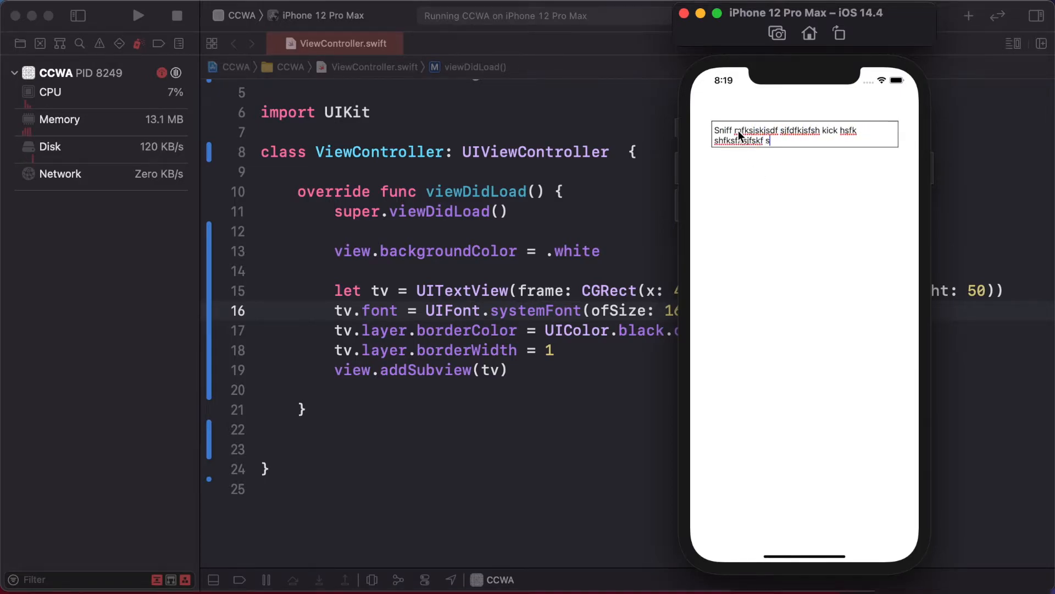
# Type extra lines into the fixed-height box so the text scrolls instead of growing
pyautogui.write('kfhsksfhs')
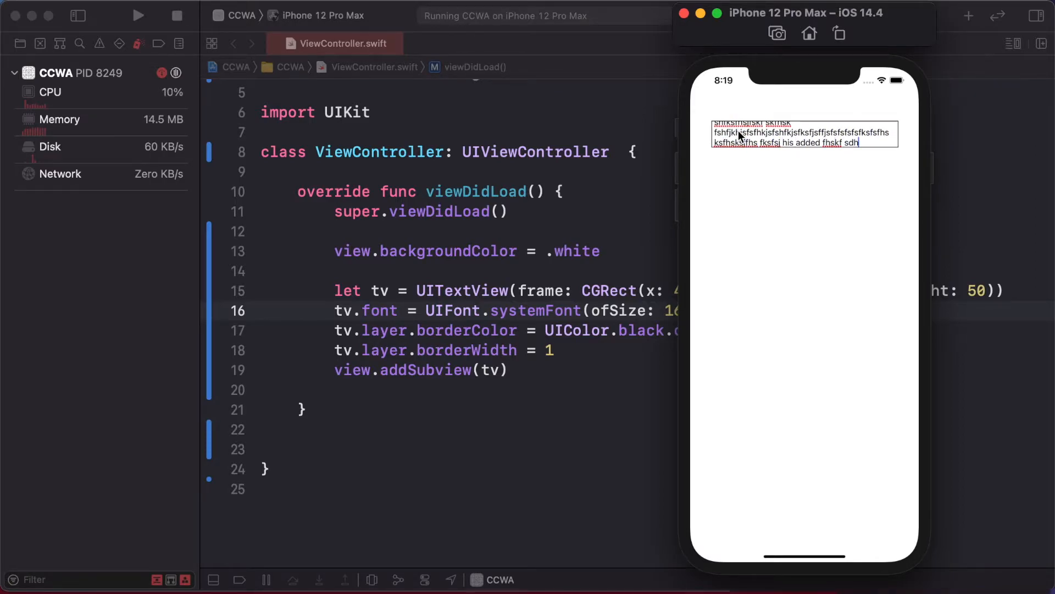
pyautogui.write('Afghan sjf')
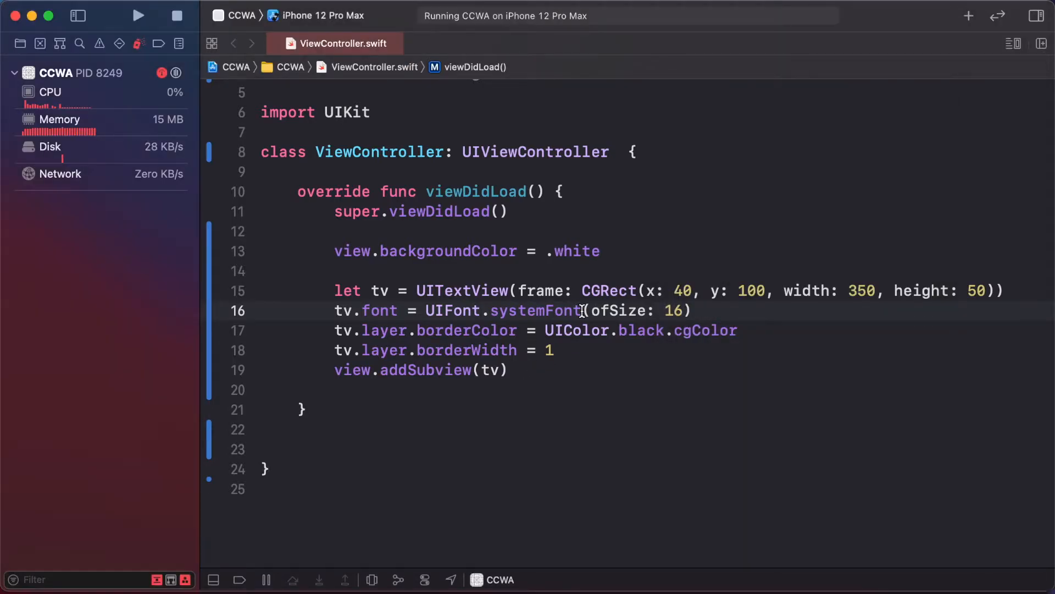
# Adopt UITextViewDelegate on ViewController and set tv.delegate = self
pyautogui.click(608, 152)
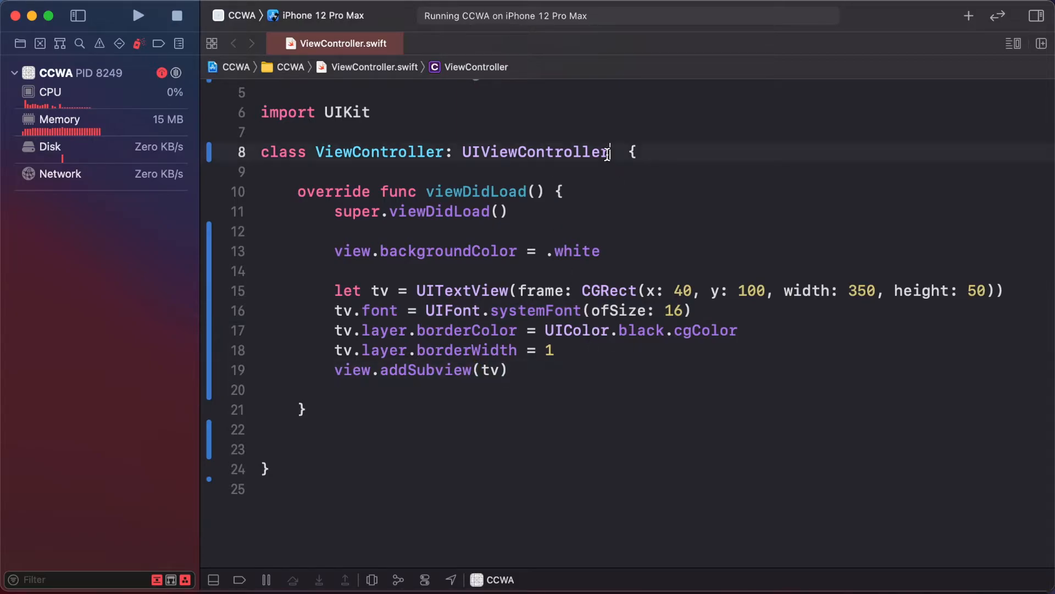
pyautogui.write(', UITextViewDelegate')
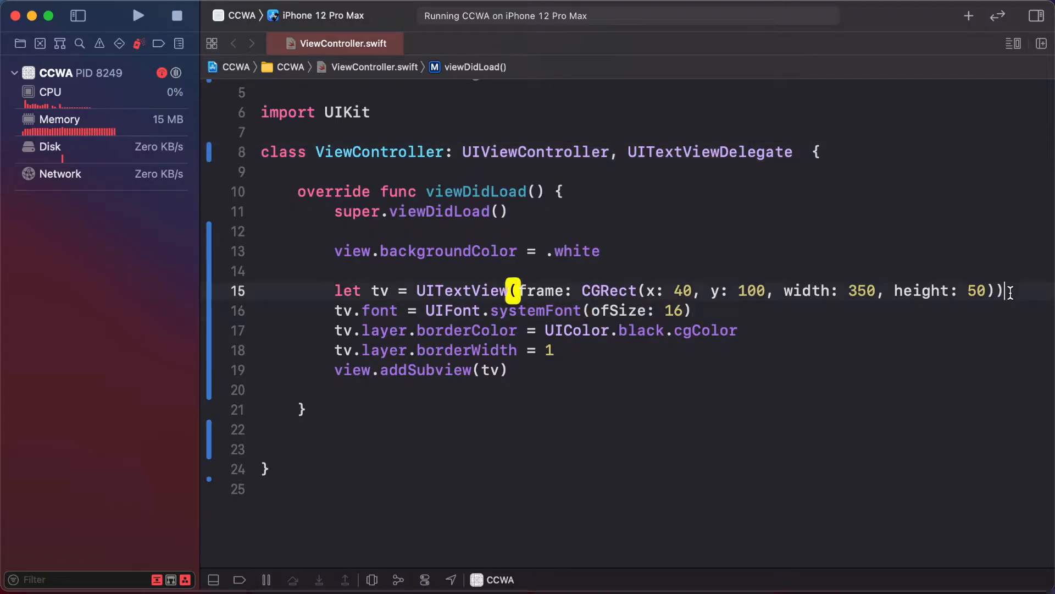
pyautogui.write('tv.delegate = self')
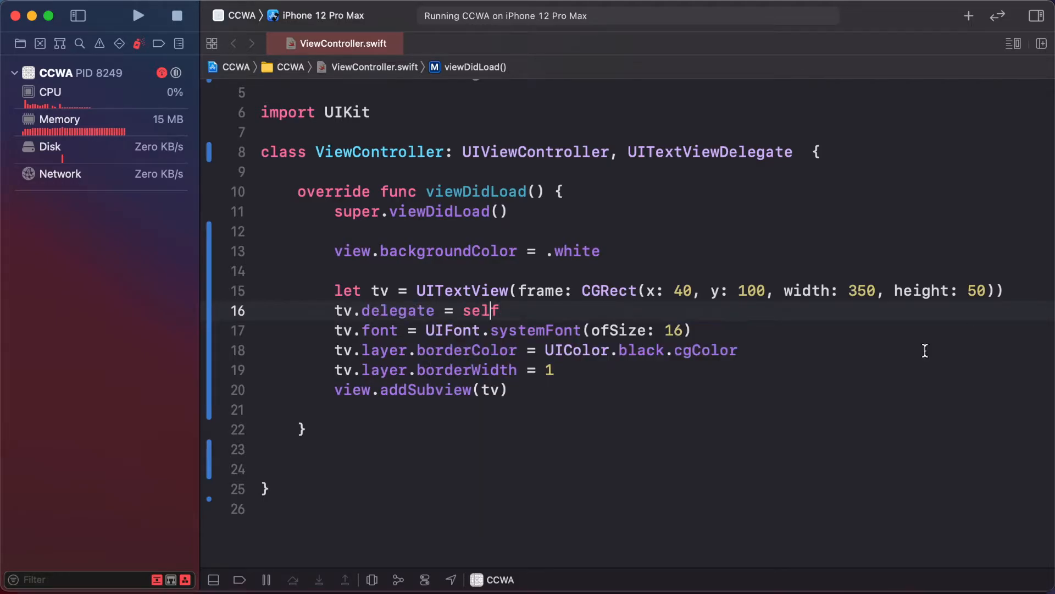
pyautogui.write('te')
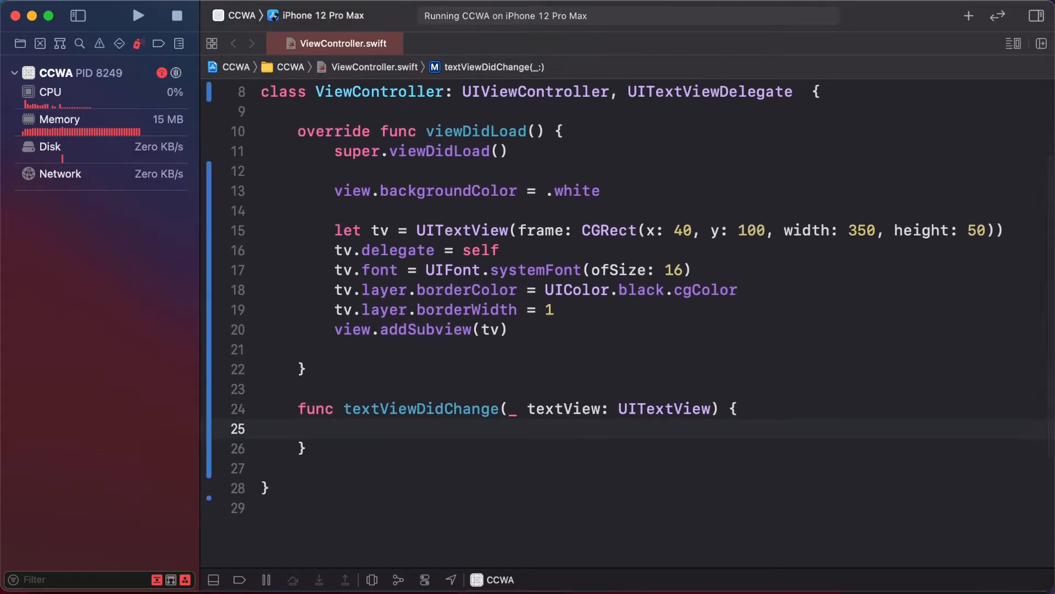
# In textViewDidChange, compute let size = textView.sizeThatFits(textView.frame.size)
pyautogui.write('ley')
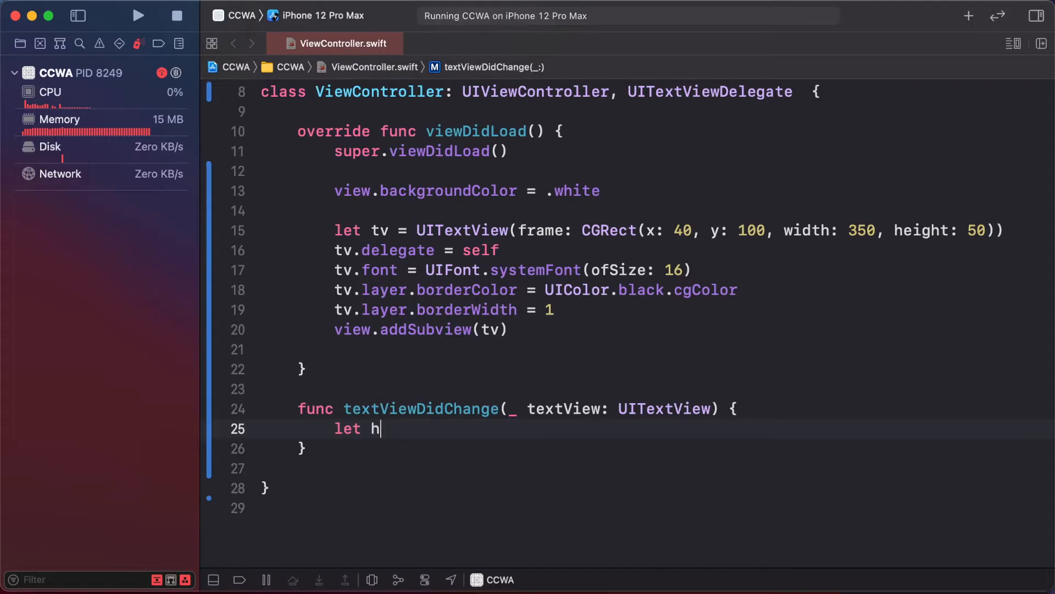
pyautogui.write('eight =')
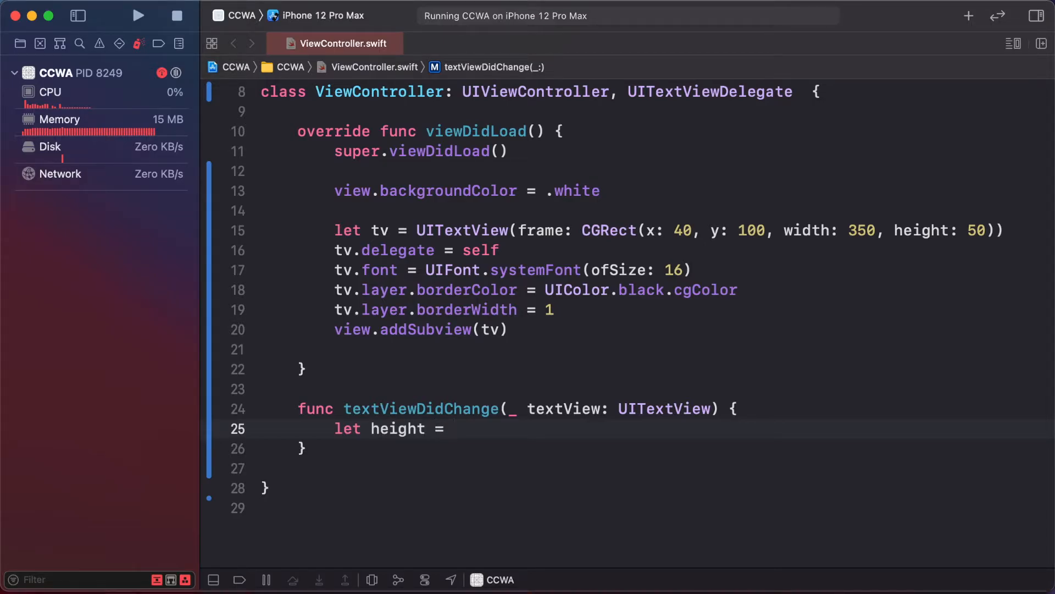
pyautogui.write('textView.sizeThatFits(size: CGSize')
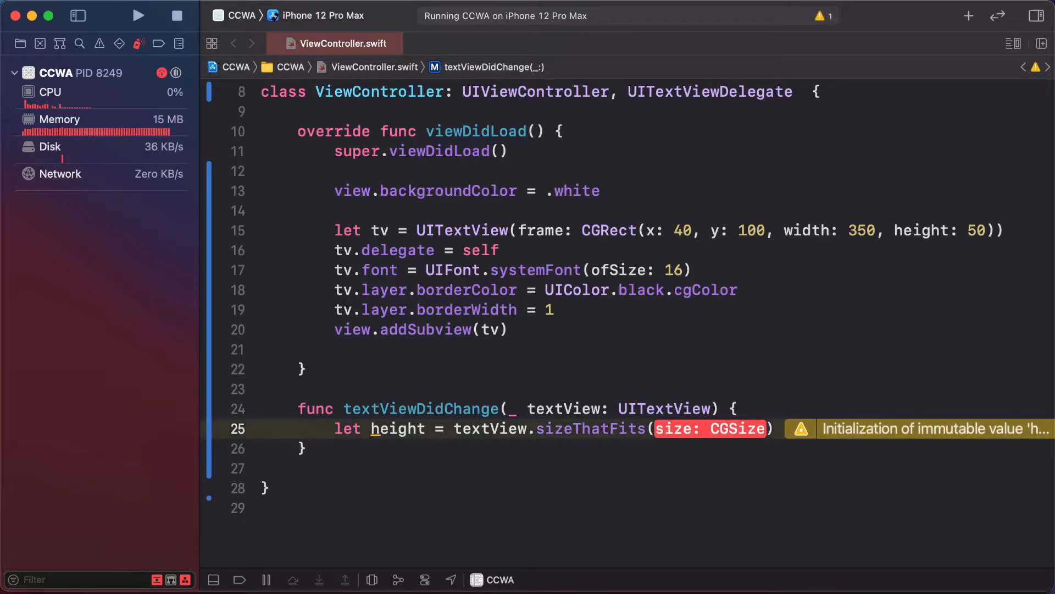
pyautogui.write('textView.frame.size')
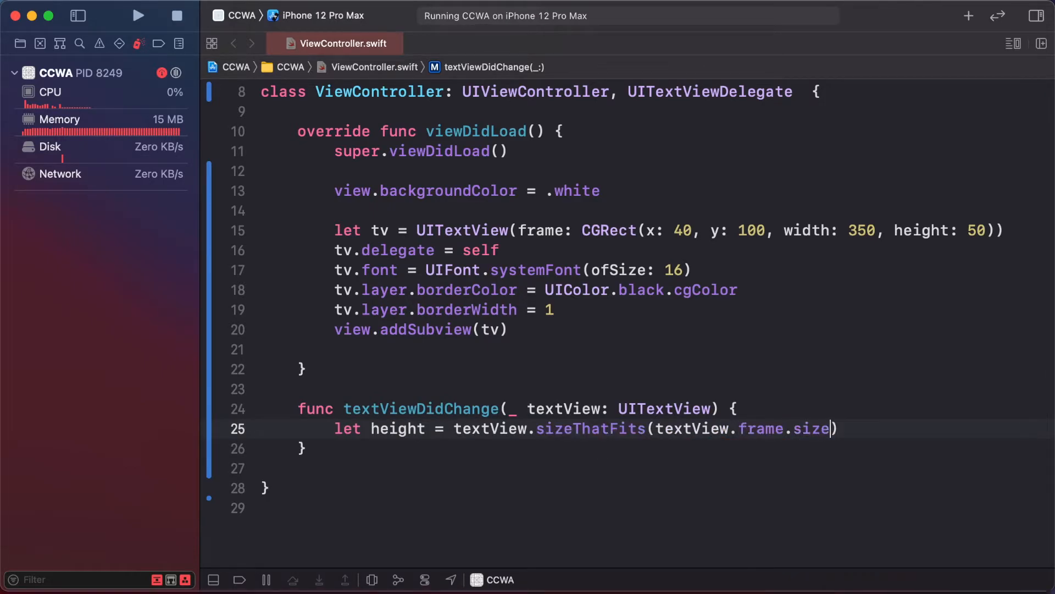
pyautogui.write('.')
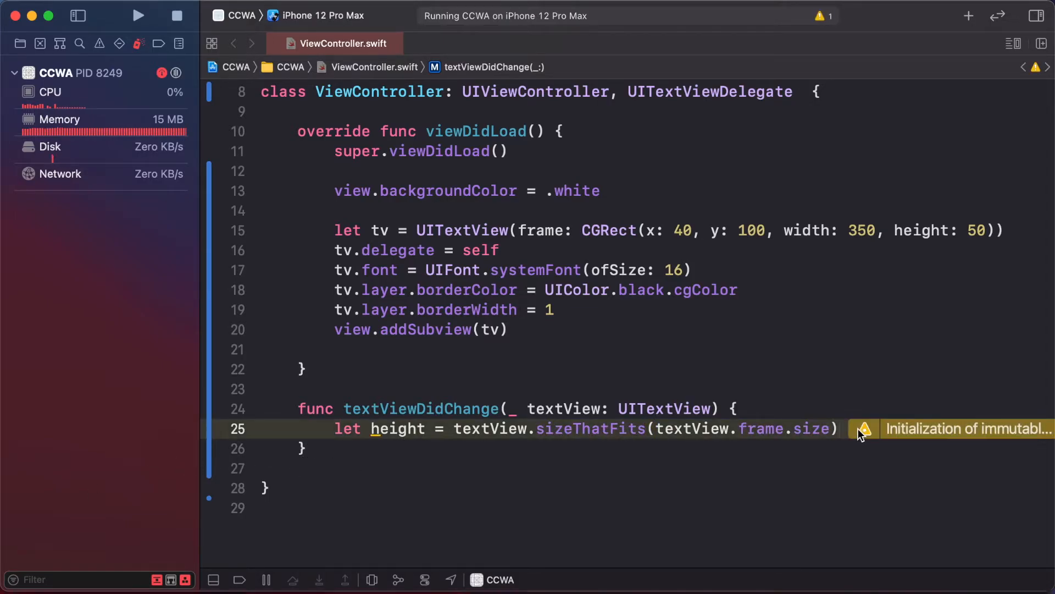
pyautogui.write('.')
pyautogui.write('siz')
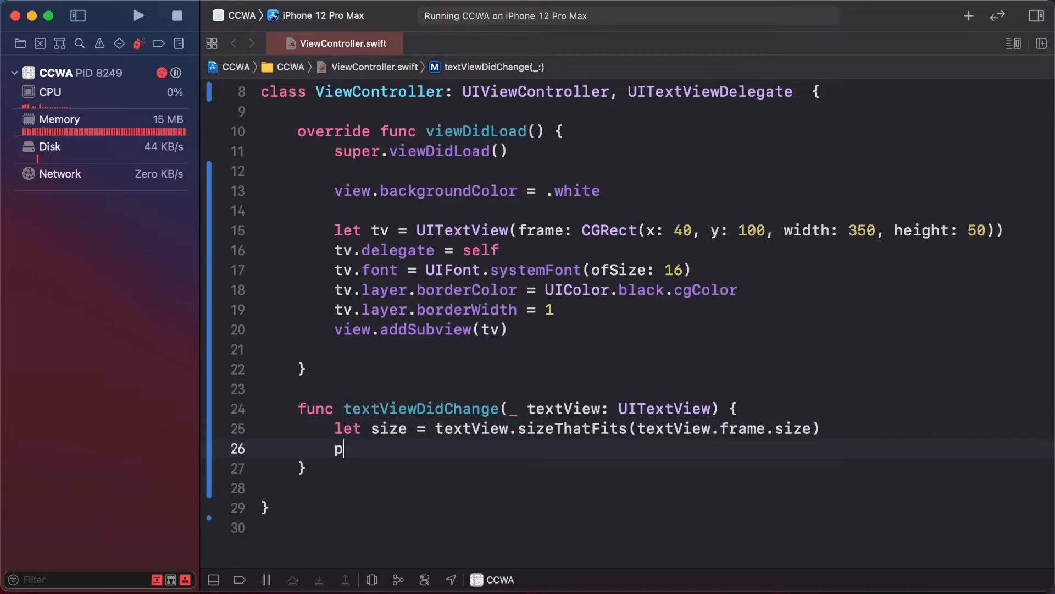
# Print the computed size and rerun the app
pyautogui.write('rint(size')
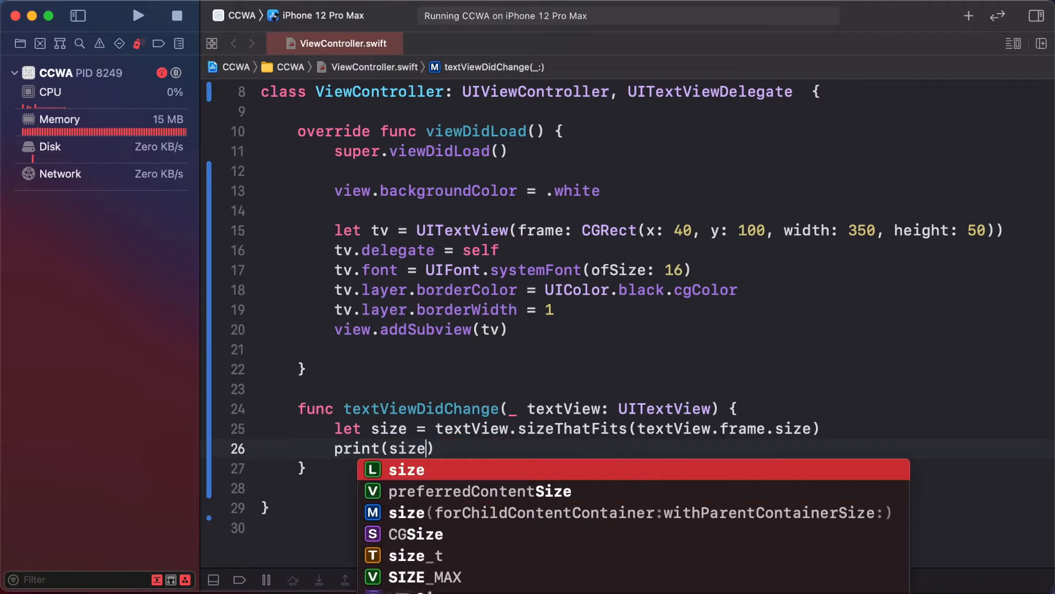
pyautogui.click(138, 14)
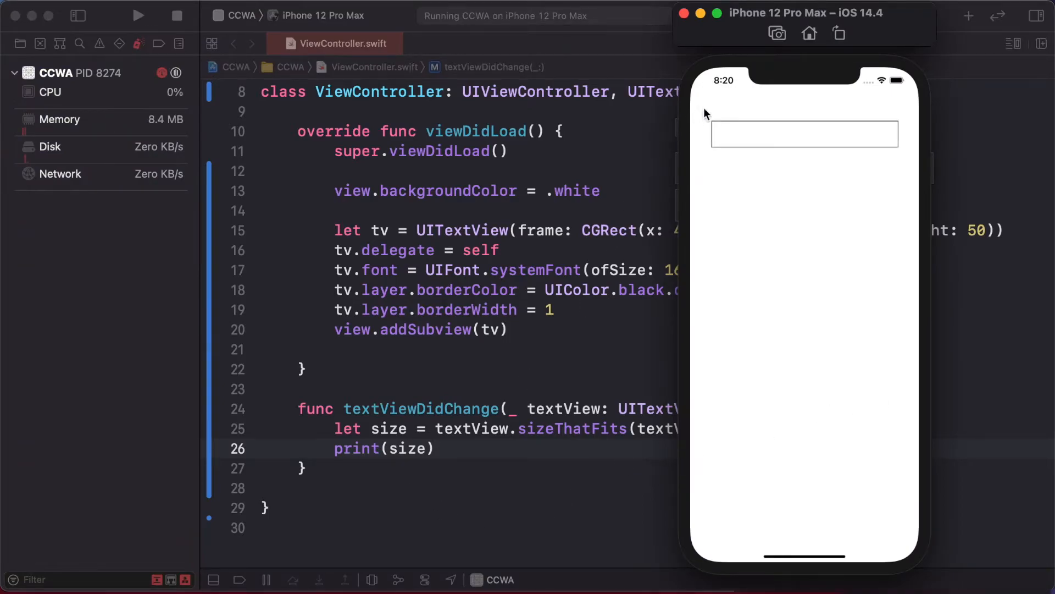
# Type multi-line text in the Simulator box so the console logs growing fitting sizes
pyautogui.write('Haha')
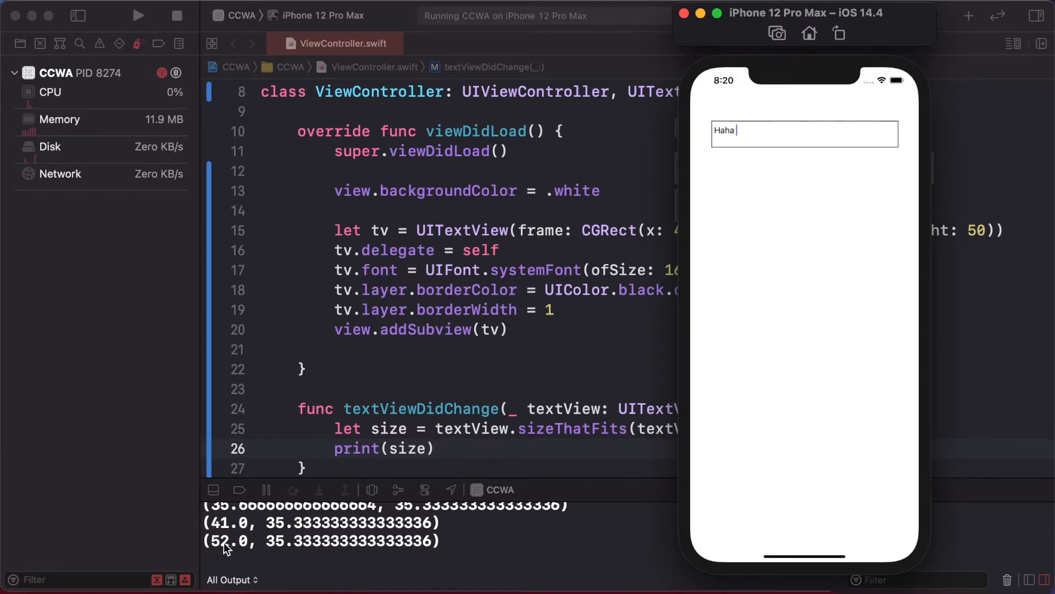
pyautogui.moveTo(345, 554)
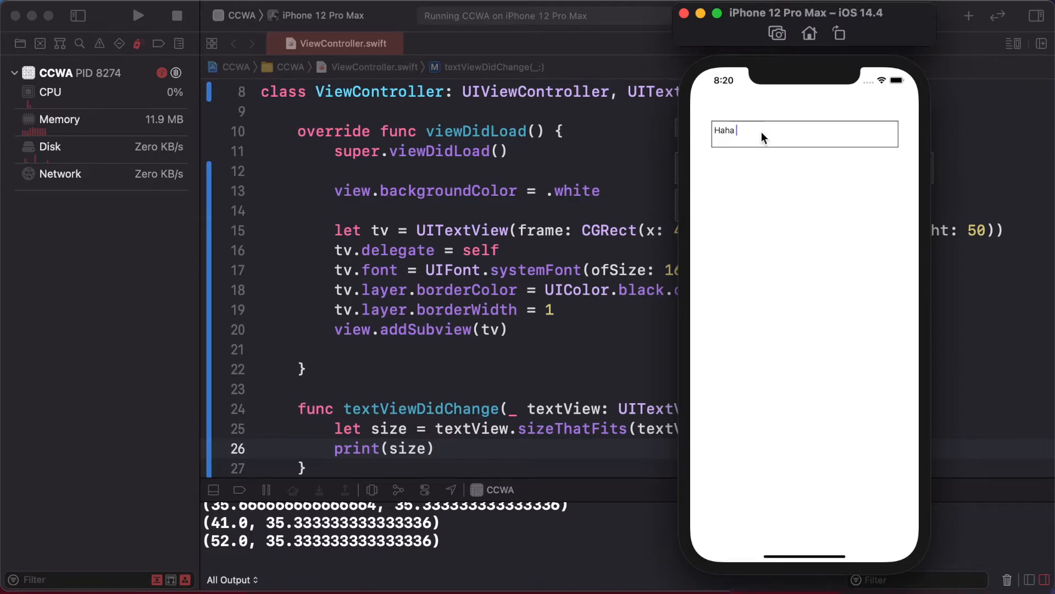
pyautogui.write('dfnd fnsfsfsf')
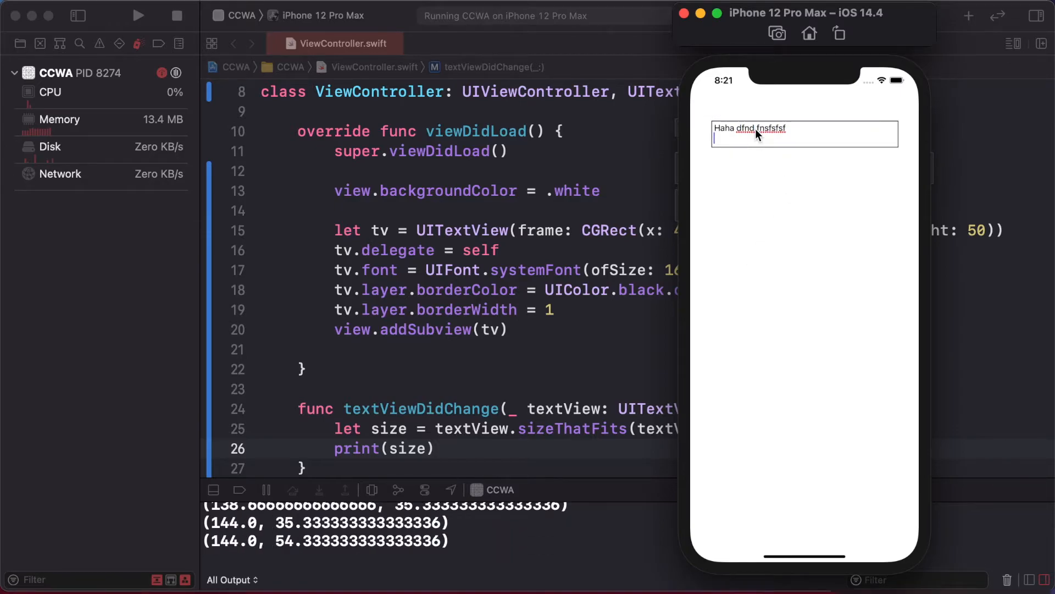
pyautogui.write('Seth skf')
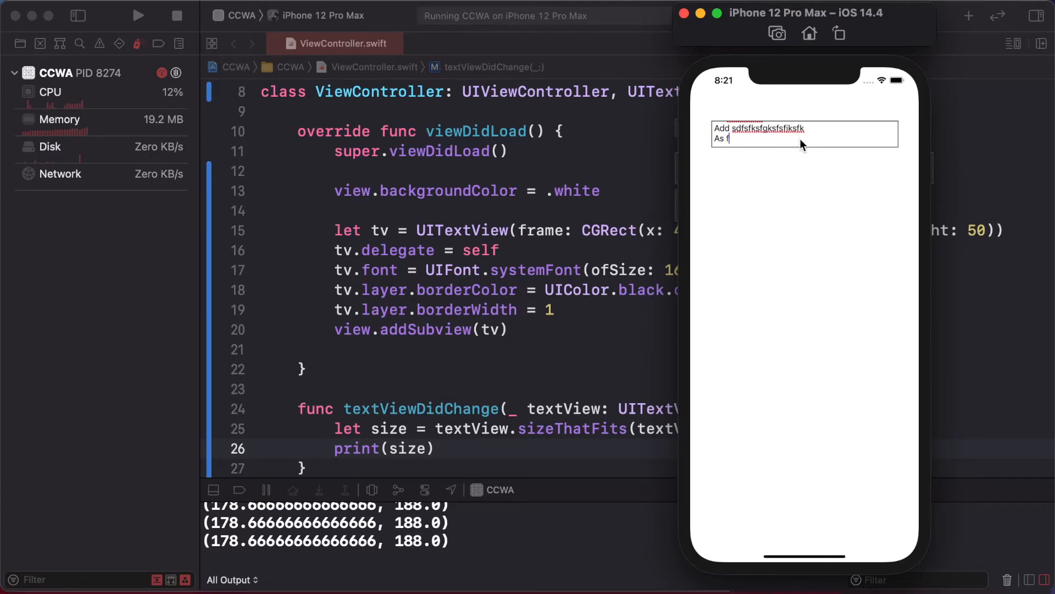
pyautogui.doubleClick(722, 139)
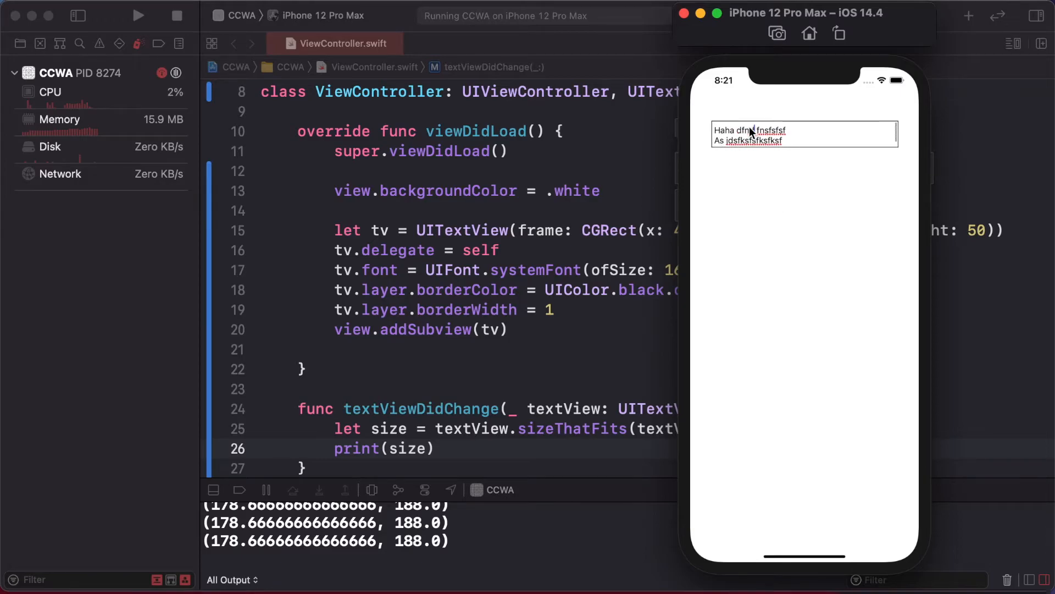
pyautogui.doubleClick(748, 130)
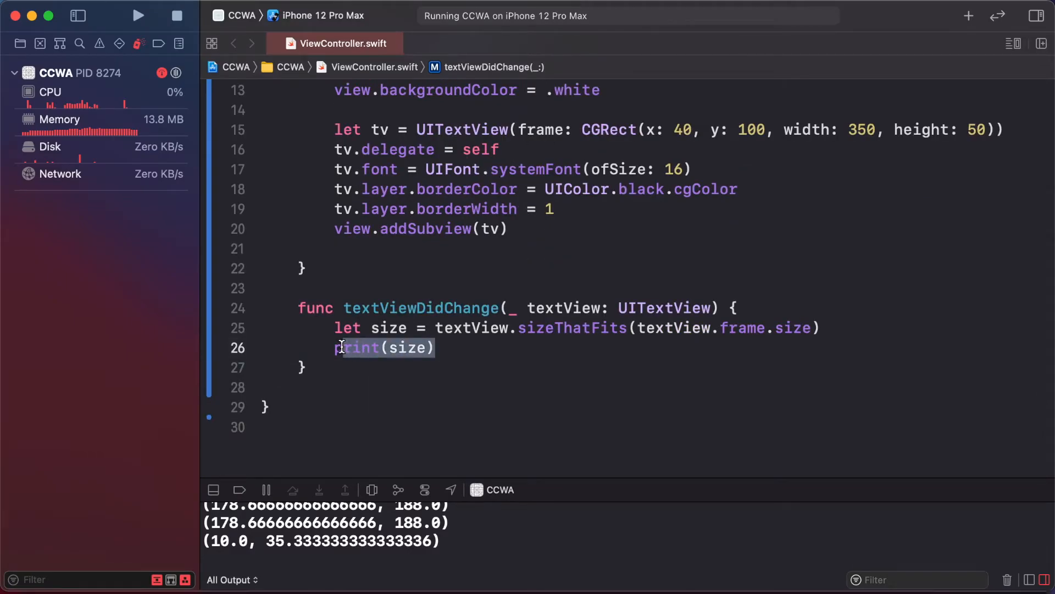
# Add if 50 < size.height setting textView.frame.size.height = 50
pyautogui.write('if')
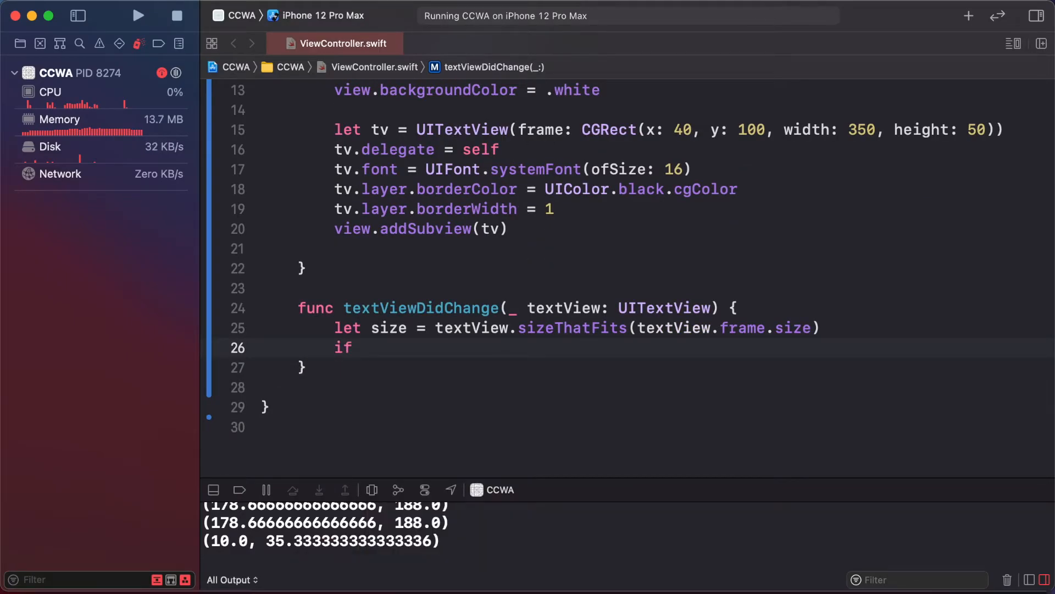
pyautogui.write('te')
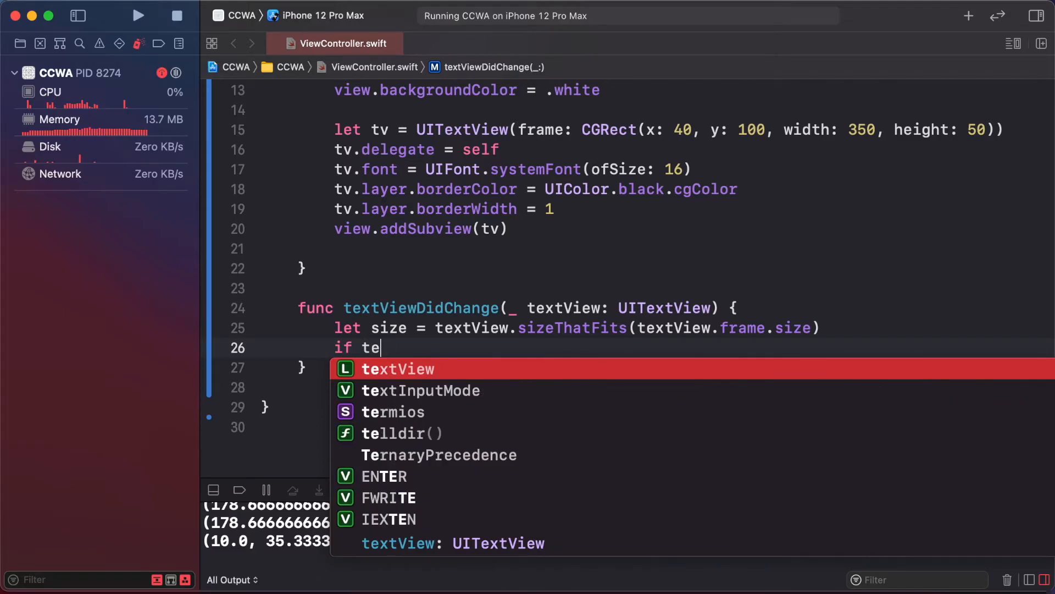
pyautogui.write('50')
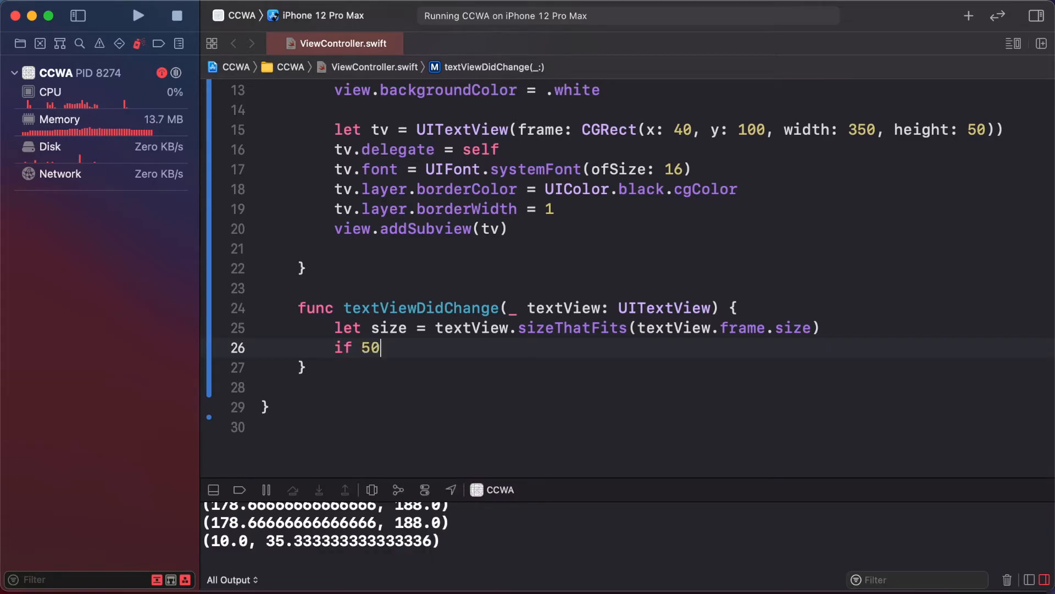
pyautogui.write('" "')
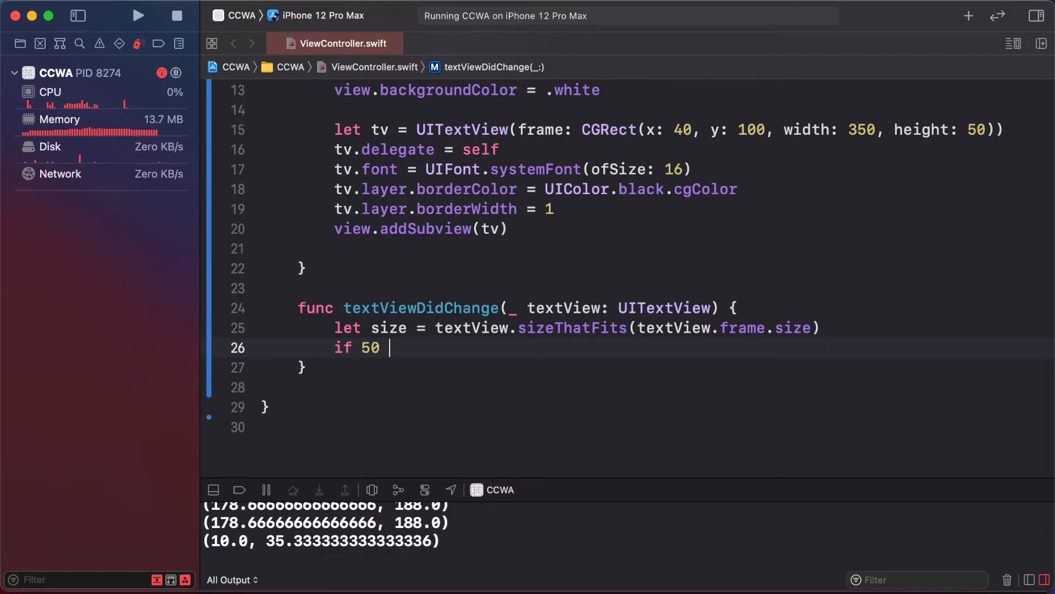
pyautogui.write('< sizw')
pyautogui.write('textView.frame.si')
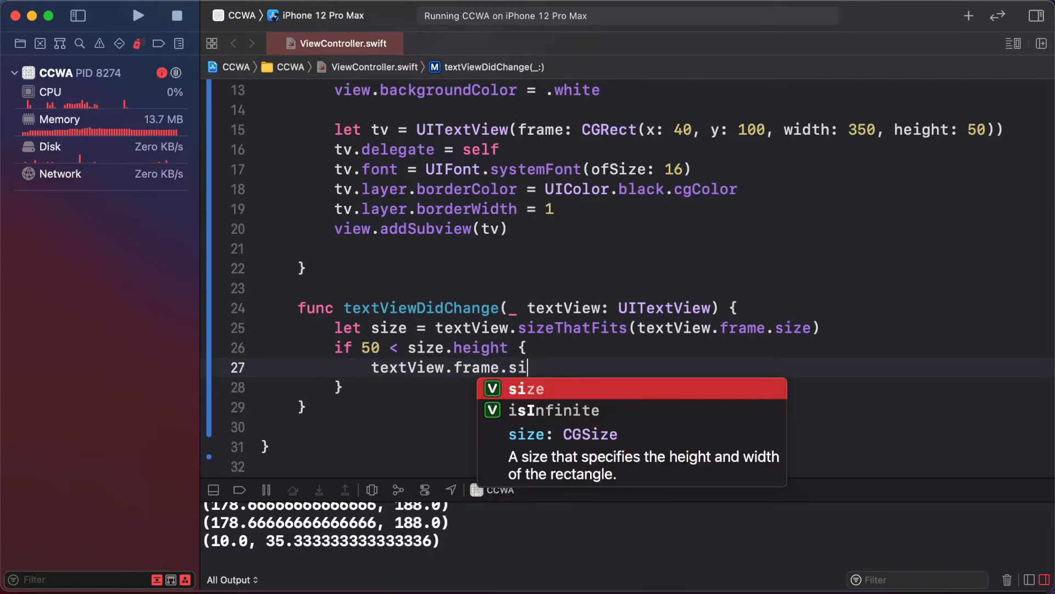
pyautogui.write('ze.height = 50')
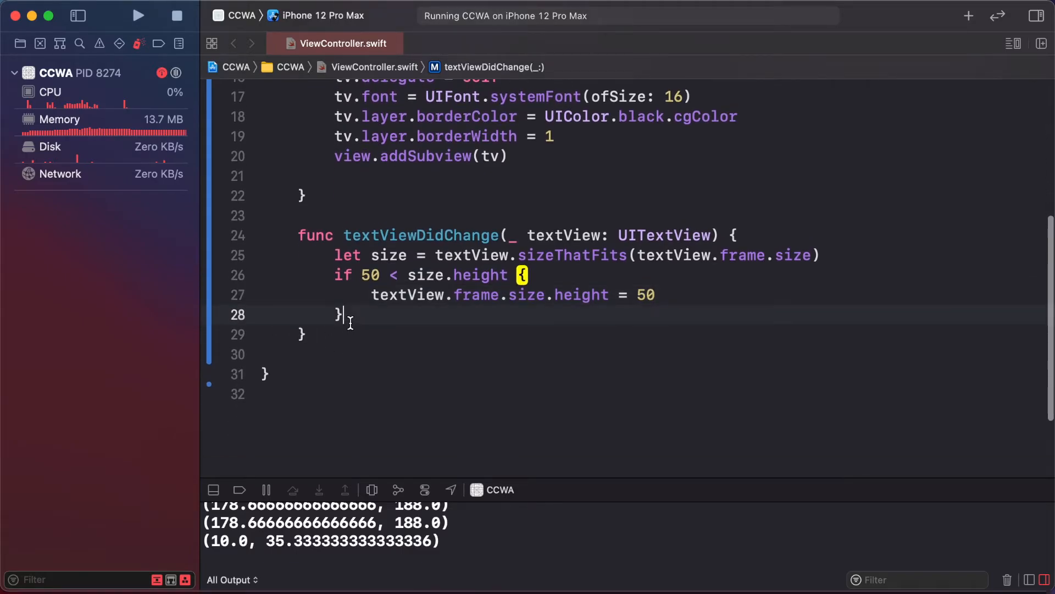
# Begin an else if size.height > 200 branch
pyautogui.write('else if')
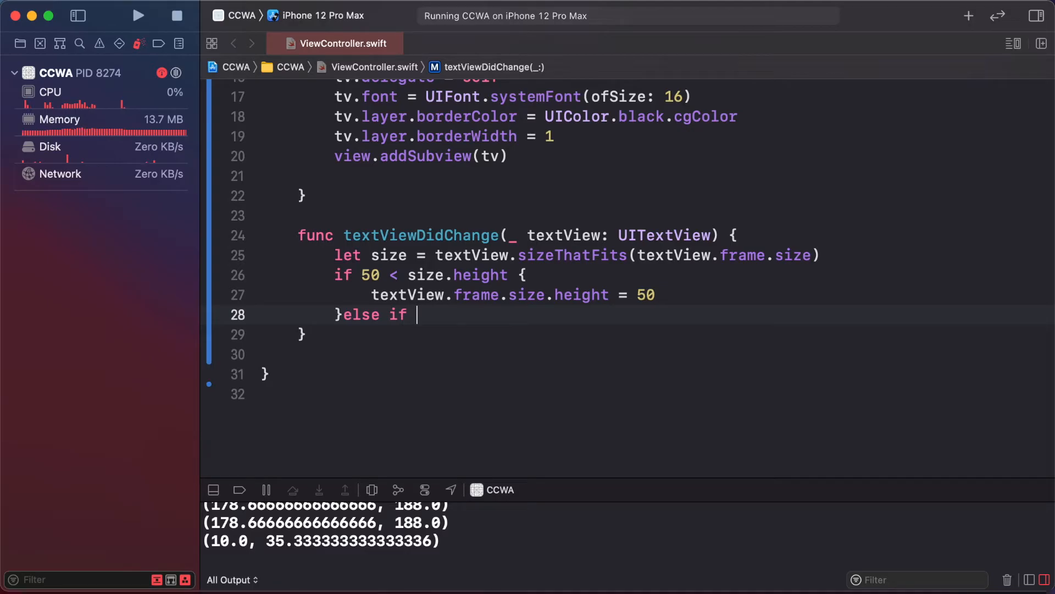
pyautogui.write('size.height >')
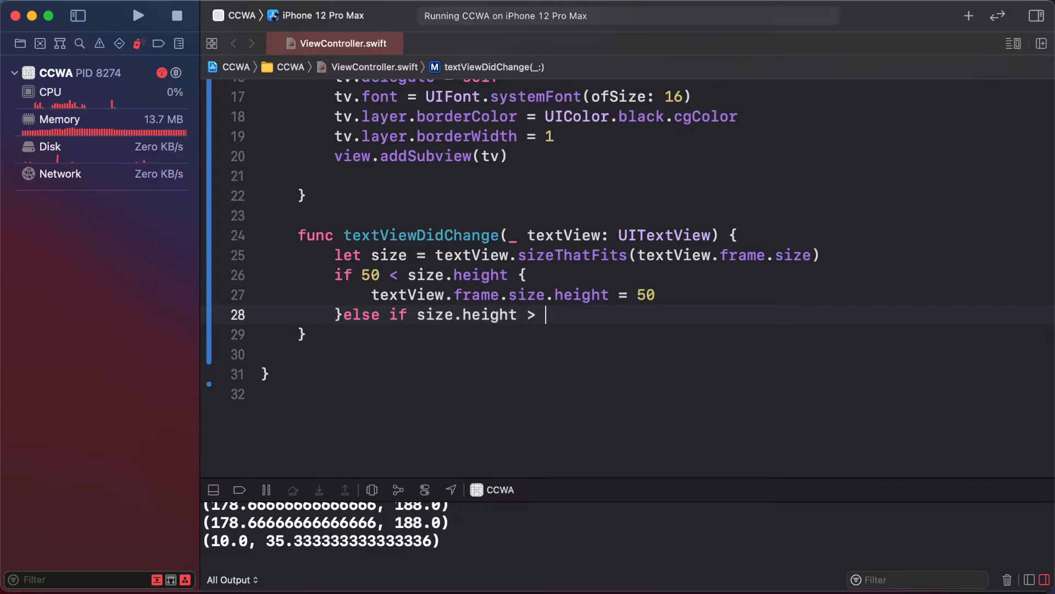
pyautogui.write('200 {')
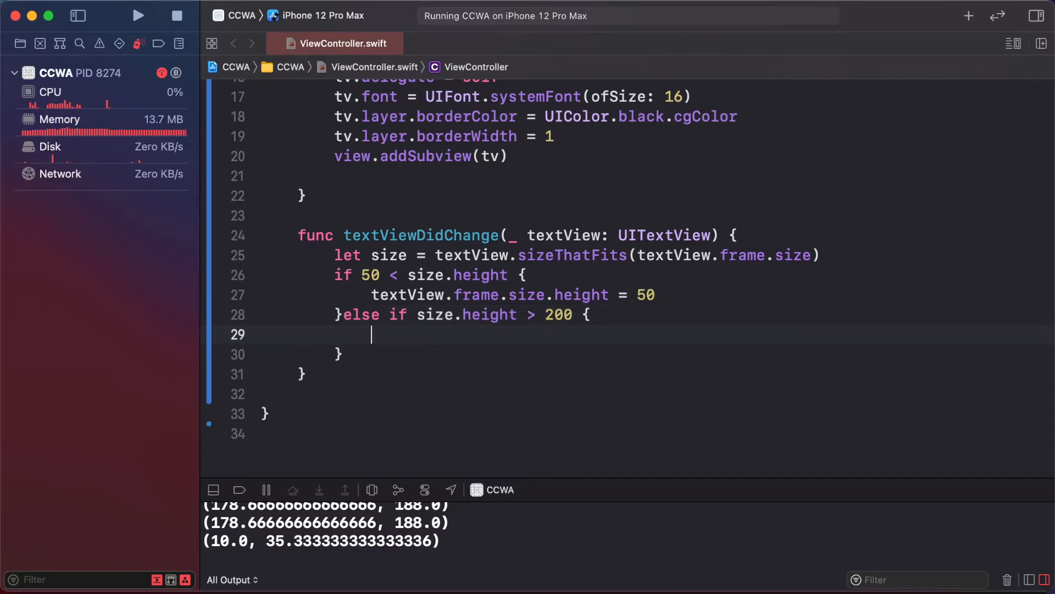
# Set textView.frame.size.height = 200 inside the else-if branch
pyautogui.write('textView.f')
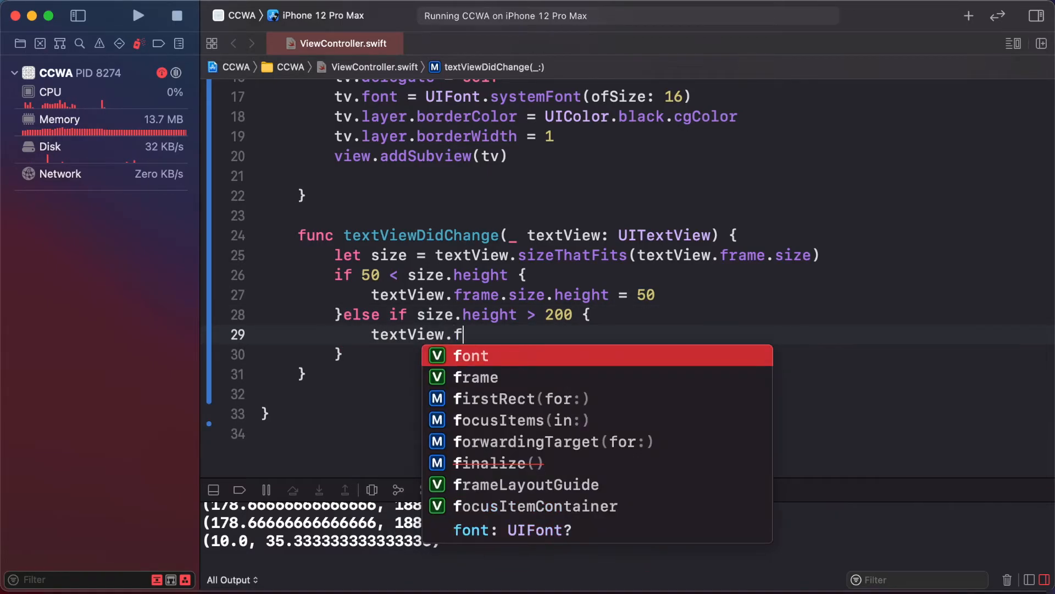
pyautogui.write('rame.size.height = 200')
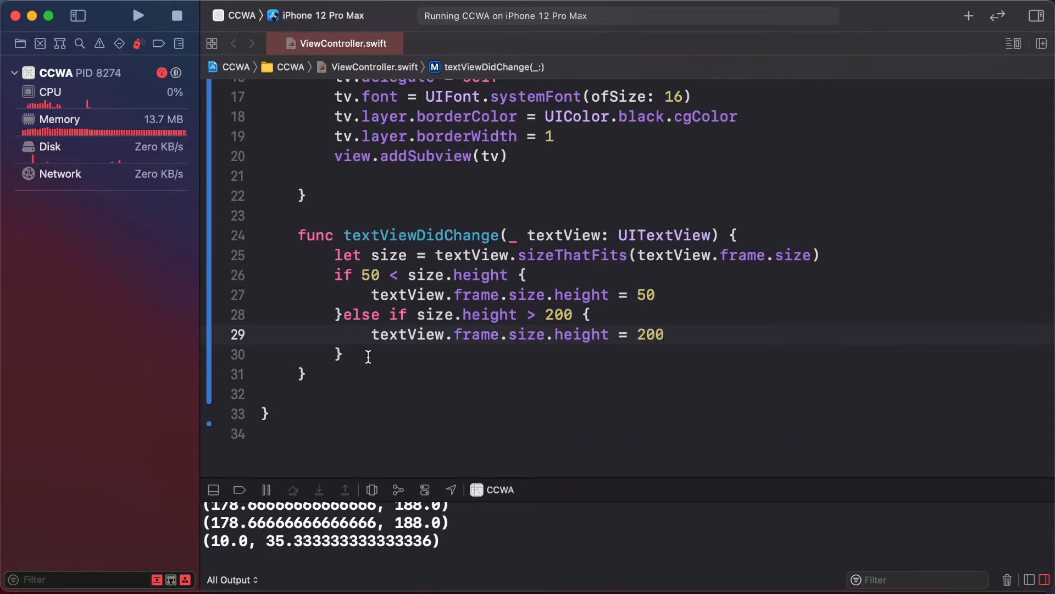
# Add an else branch setting textView.frame.size.height = size.height
pyautogui.write('else {')
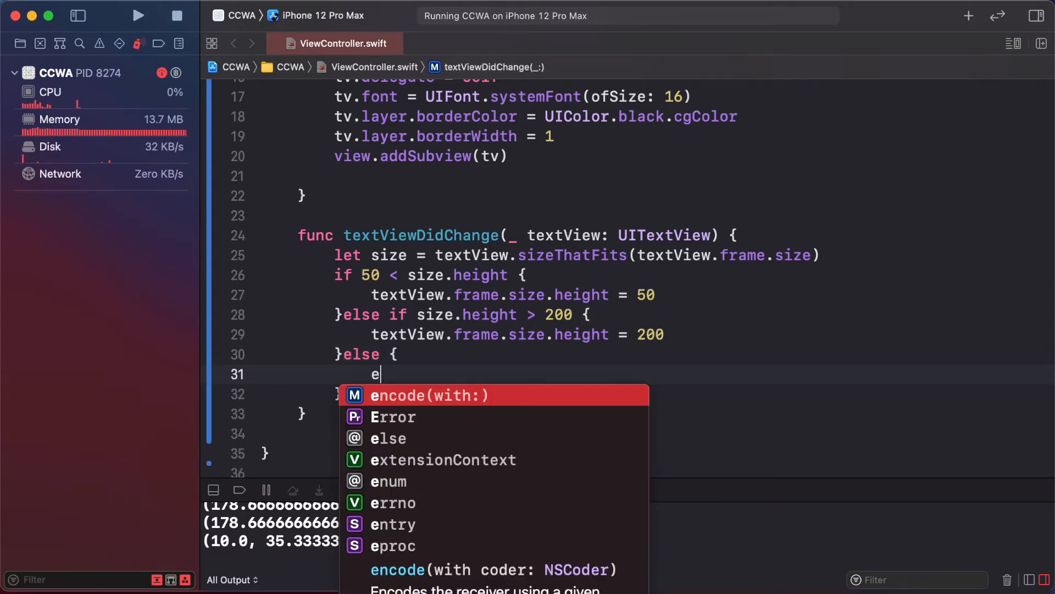
pyautogui.write('textView.frame.size')
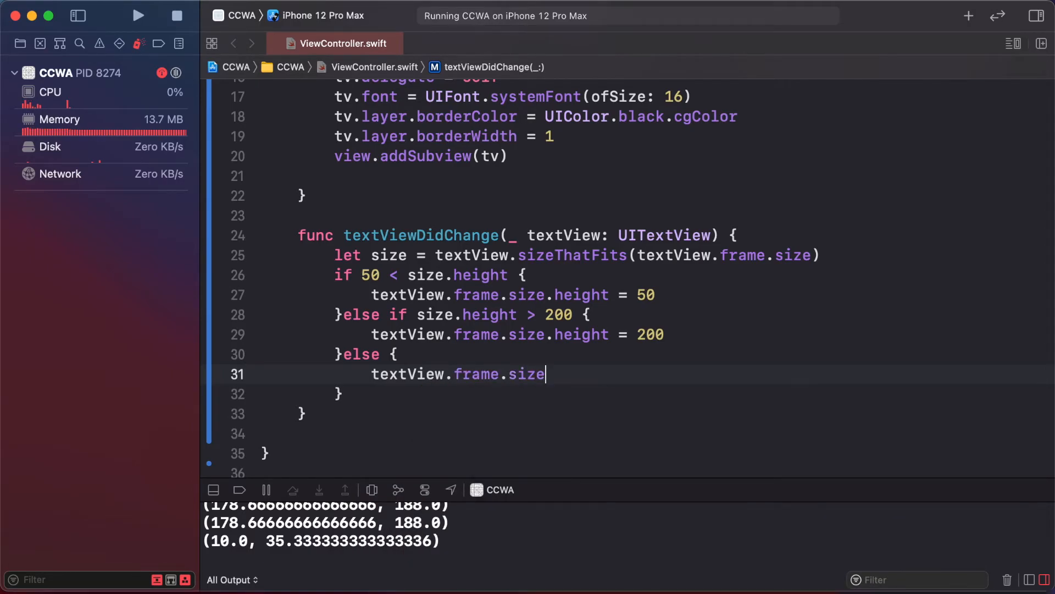
pyautogui.write('.height =')
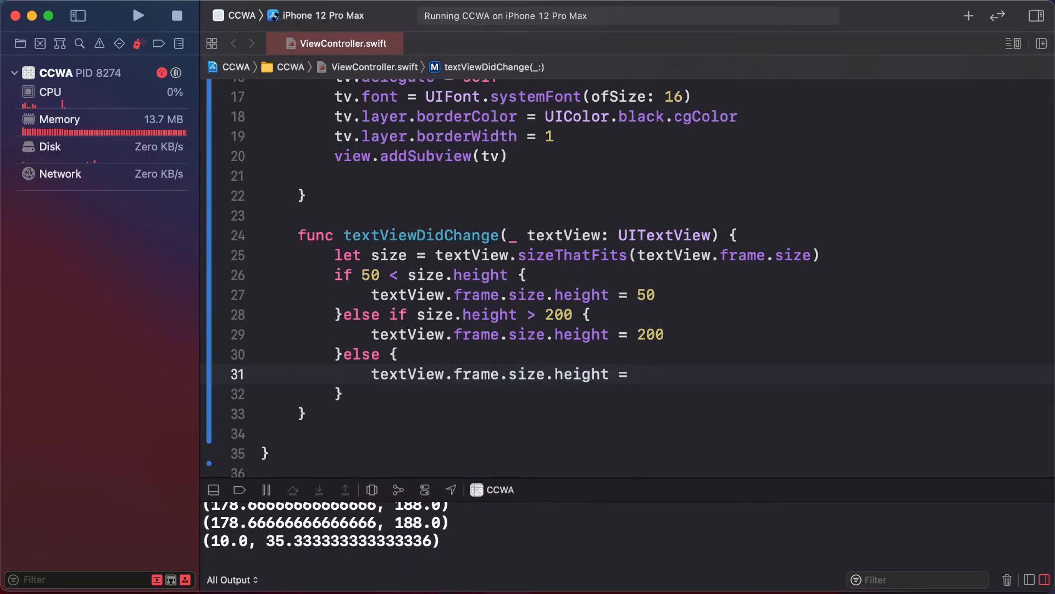
pyautogui.write('size.height')
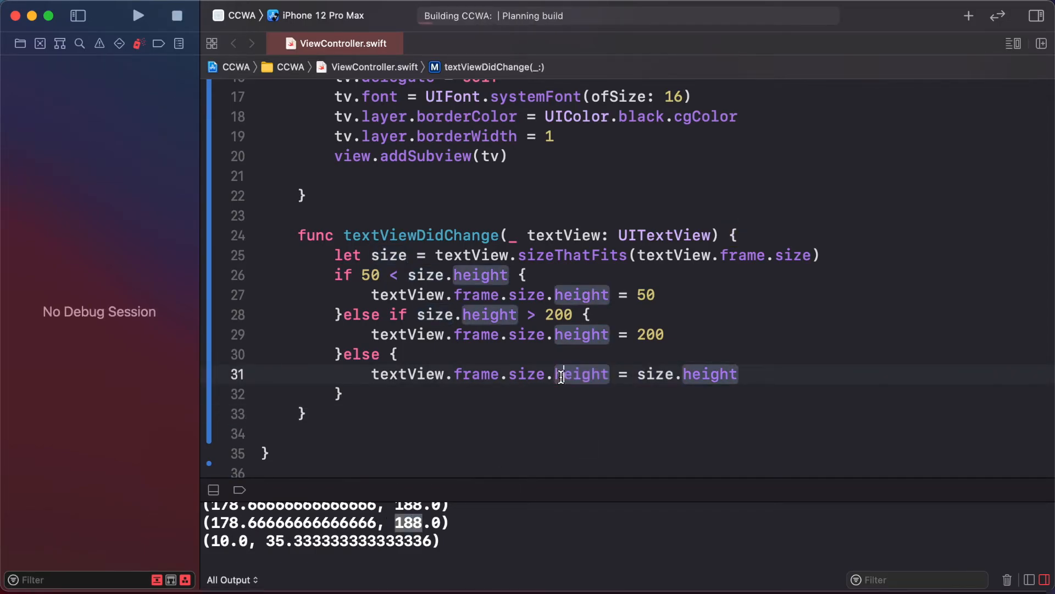
# Flip the minimum-height check to 50 > size.height and rerun the app in the simulator
pyautogui.click(139, 14)
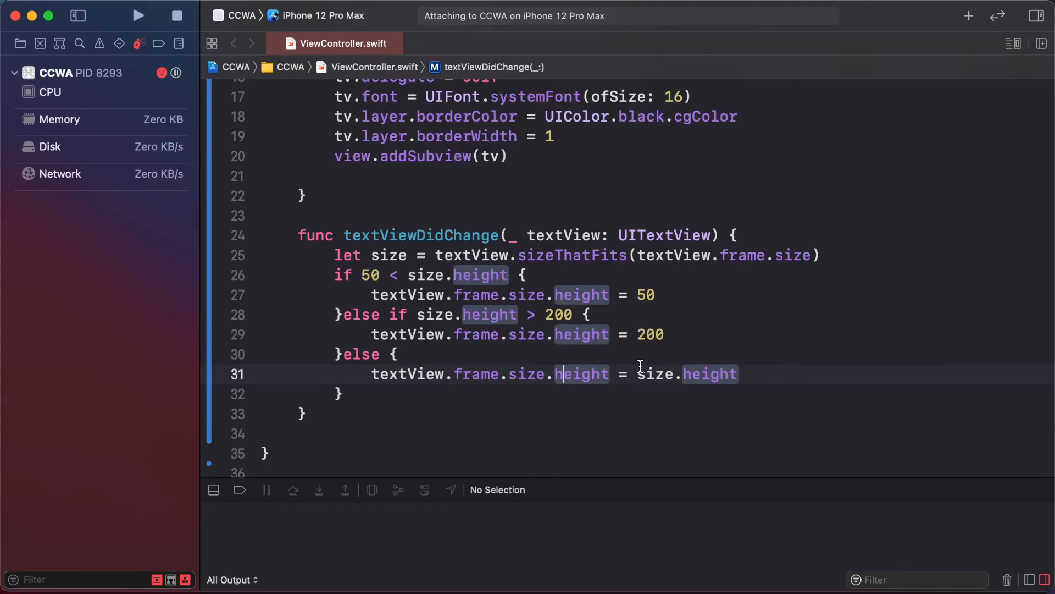
pyautogui.click(138, 15)
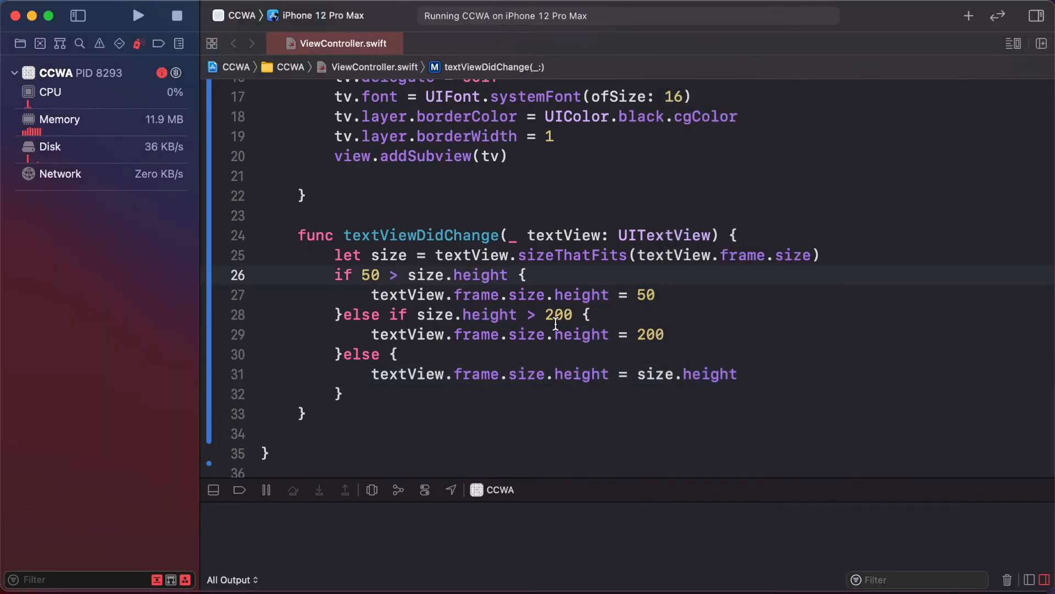
pyautogui.click(138, 14)
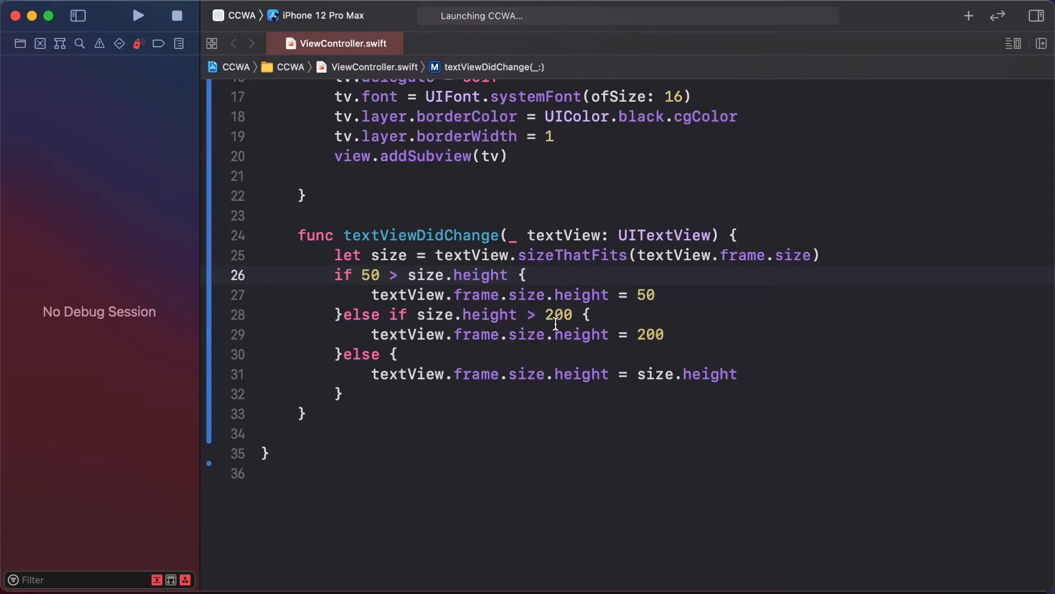
pyautogui.click(138, 14)
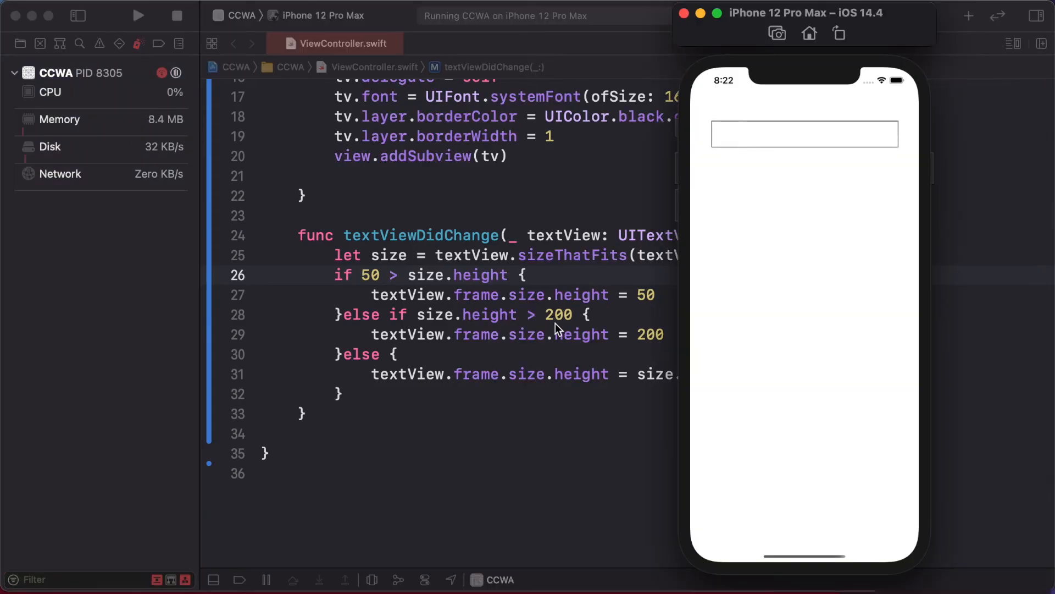
# Enter several lines of filler text in the simulator text box, then delete some to watch it grow and shrink
pyautogui.write('CNBC sjfjkfsfsfsdjfsdkfsjfsfskfjsfkjfjsfsksfsjfkssfjsjsfssjfksjkfjskjfksjfkjfkshfskfjsh')
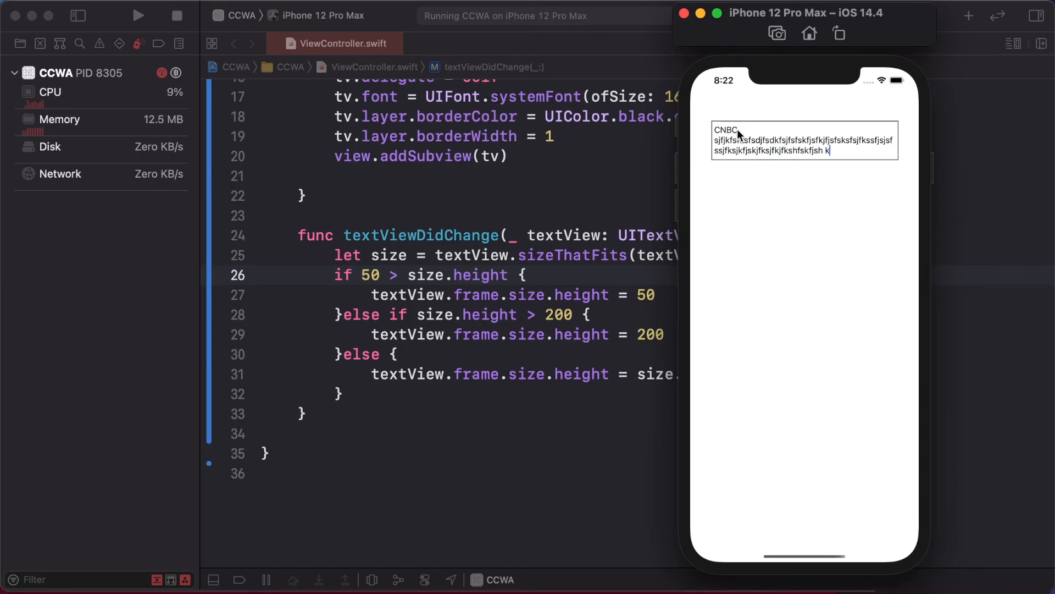
pyautogui.write('kfjshfsks kshfksfhskf sjfhk fksjfksfsf')
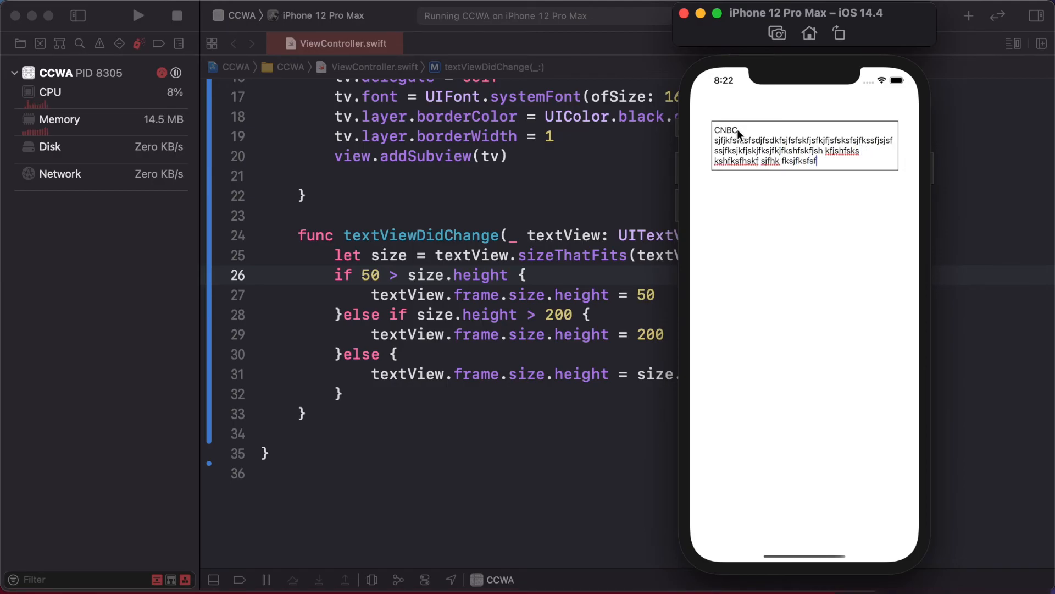
pyautogui.write('Staff sdfsfsf')
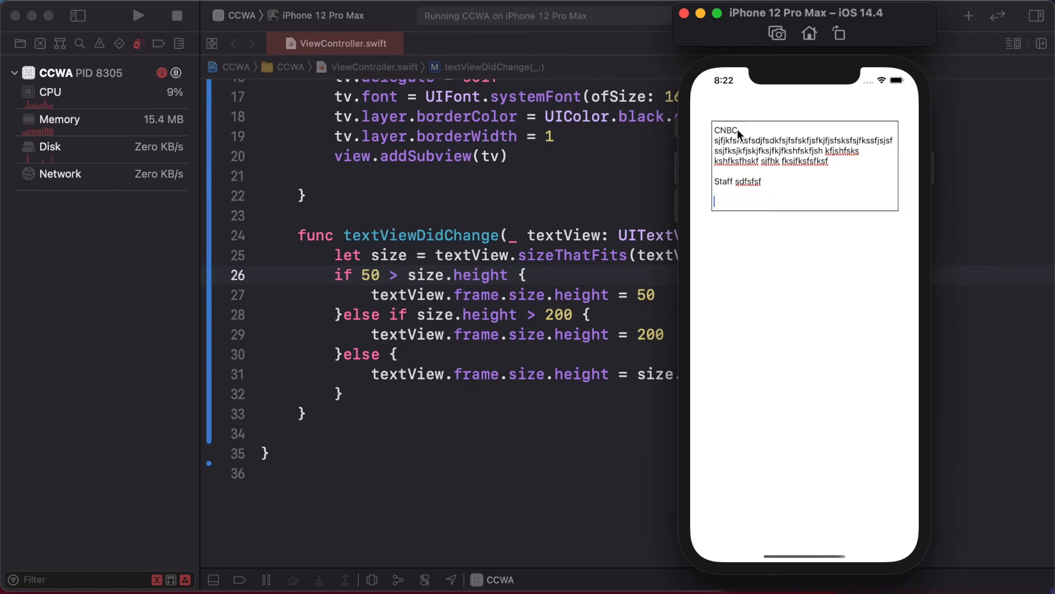
pyautogui.write('Adds drag')
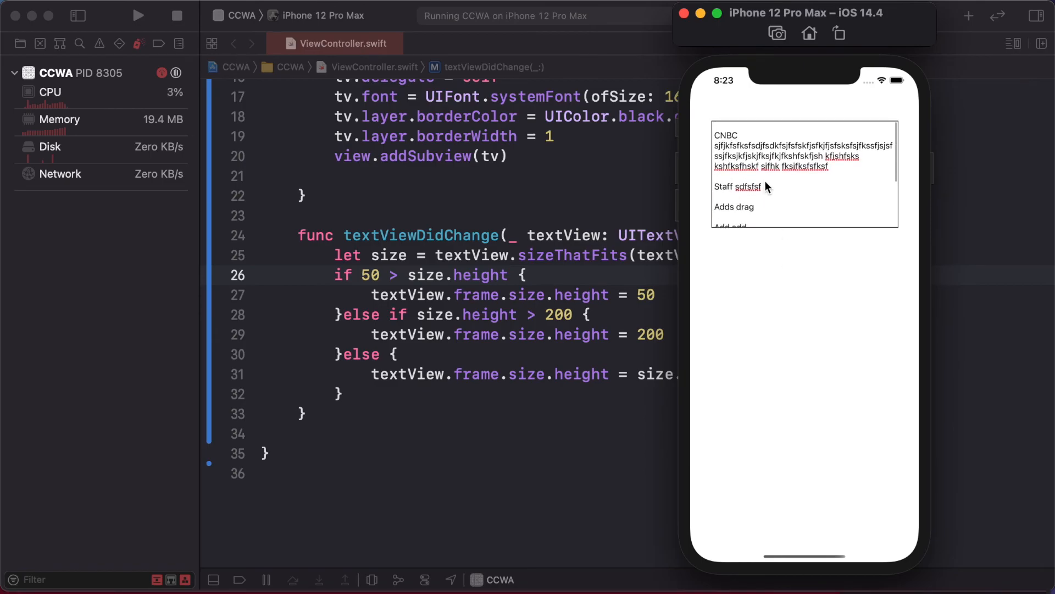
pyautogui.write('S dad')
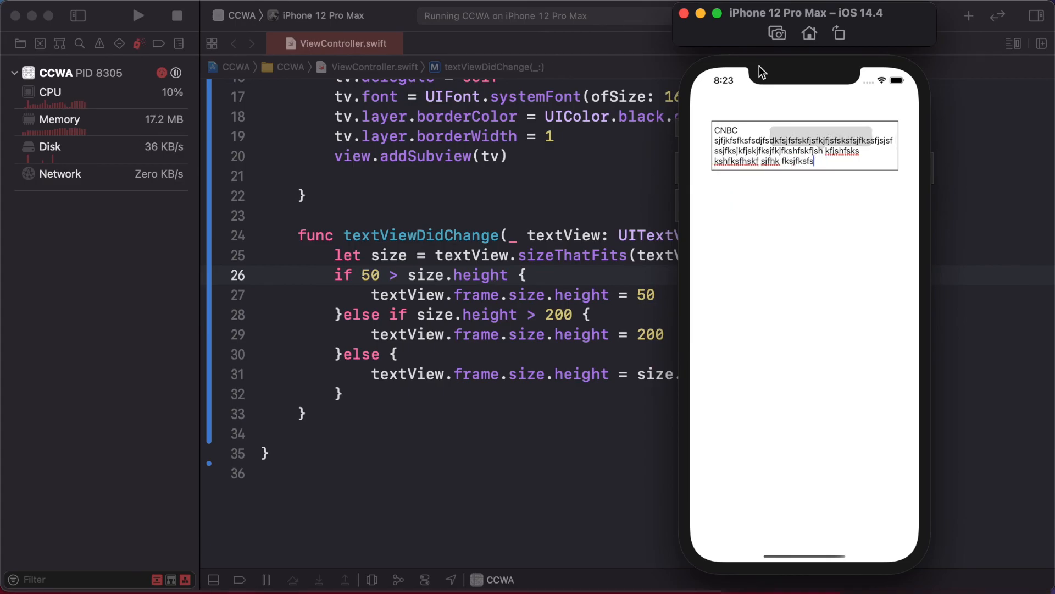
pyautogui.write('kshfksfh')
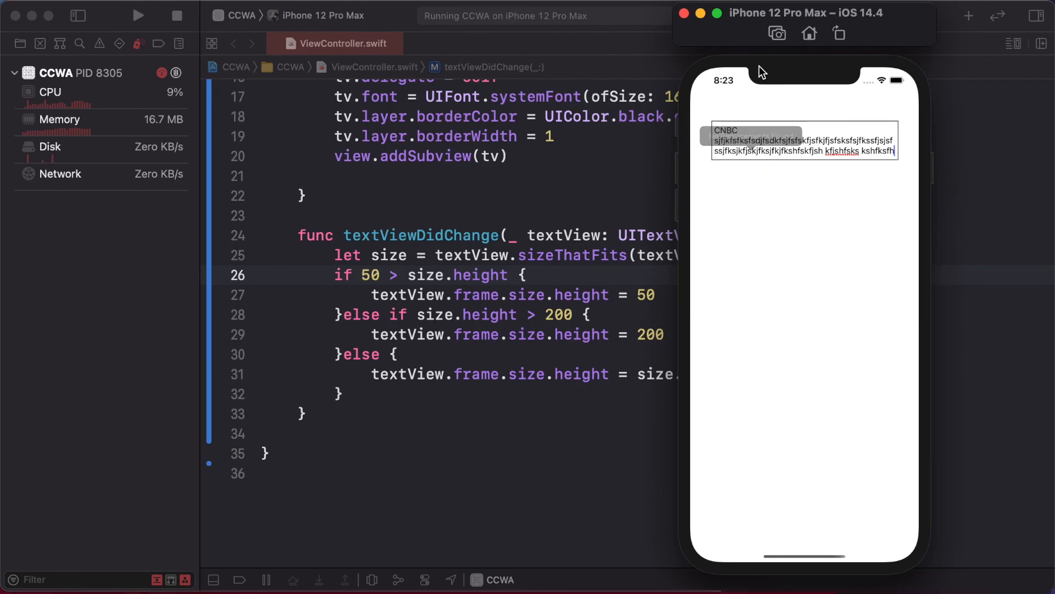